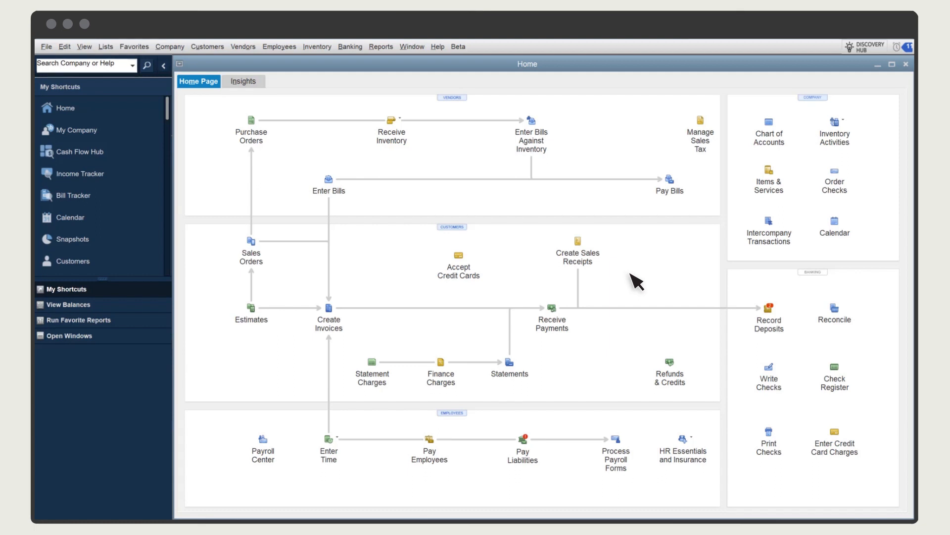
left_click(768, 225)
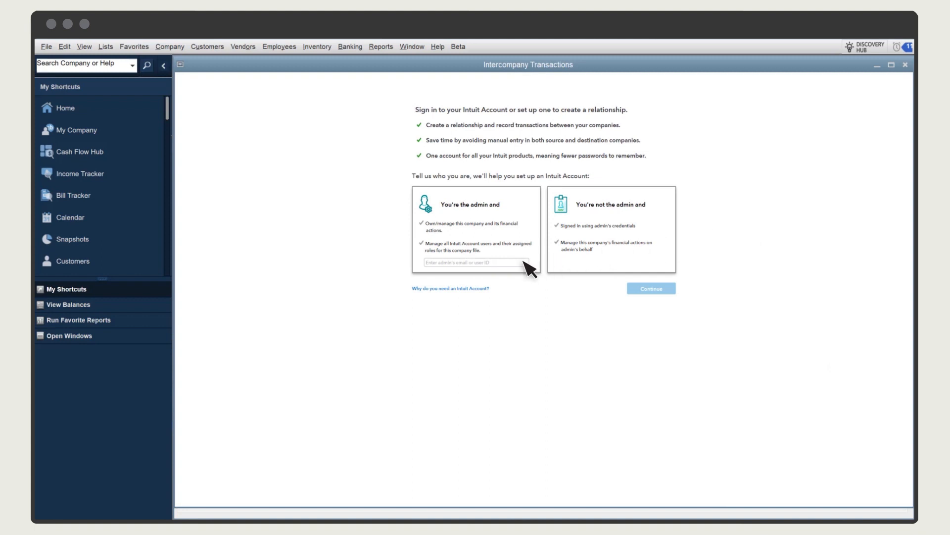
type("craig@sample.com")
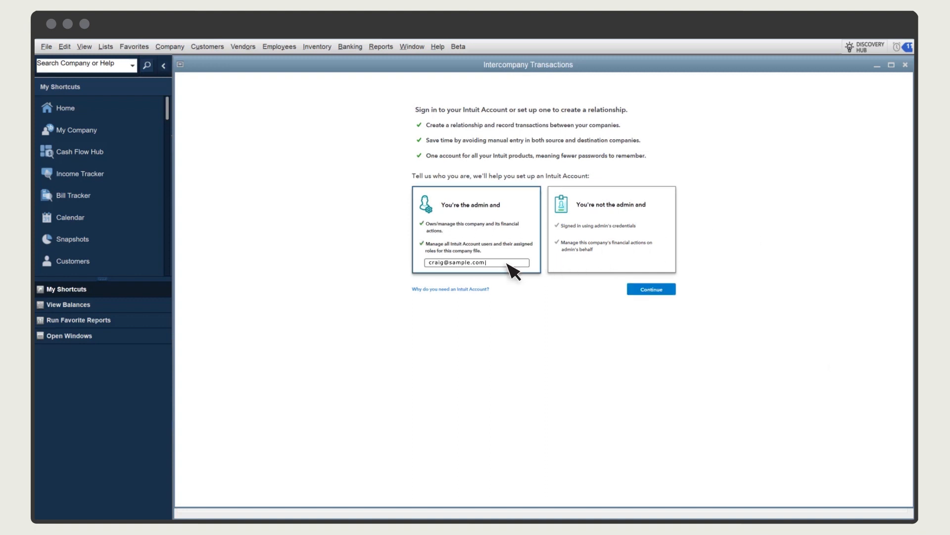
left_click(650, 288)
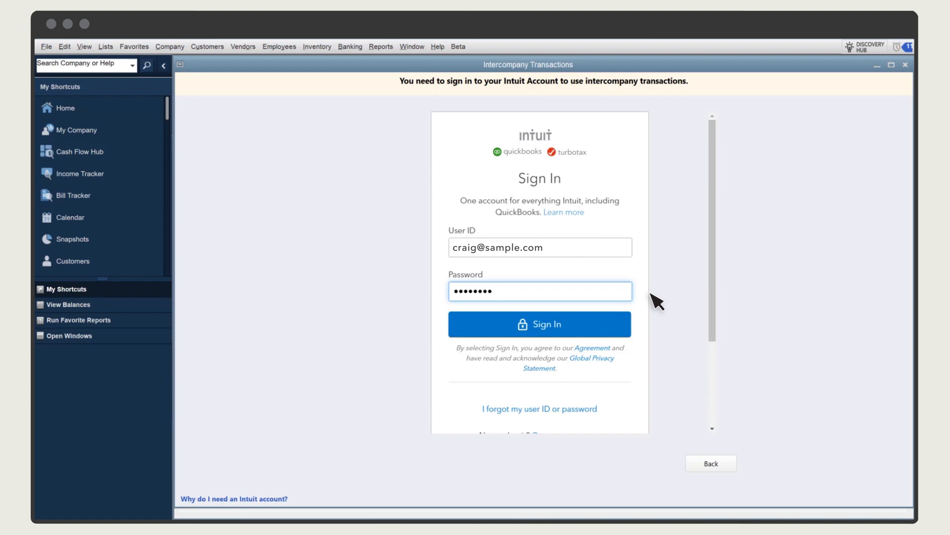
left_click(539, 323)
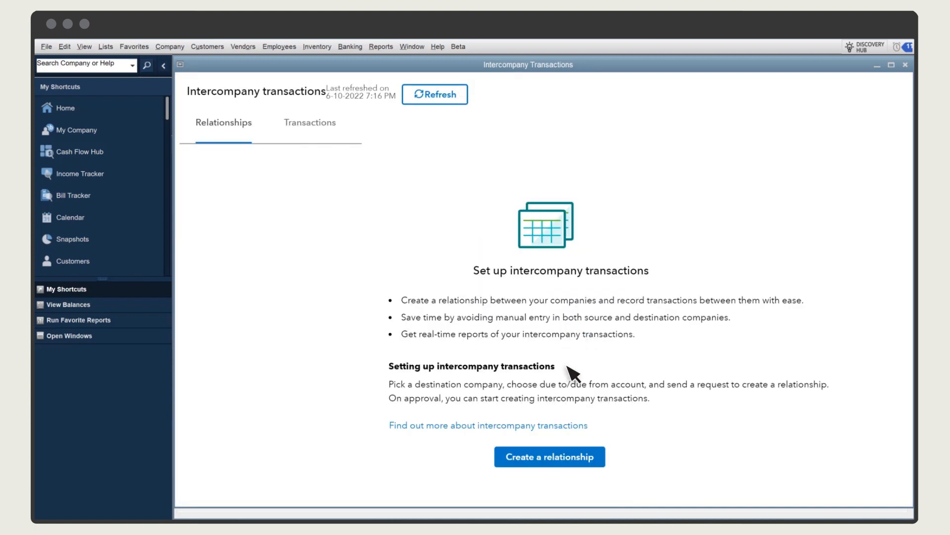
Create a relationship with Larry's Landscaping & Garden Supply as destination and continue to accounts
left_click(549, 456)
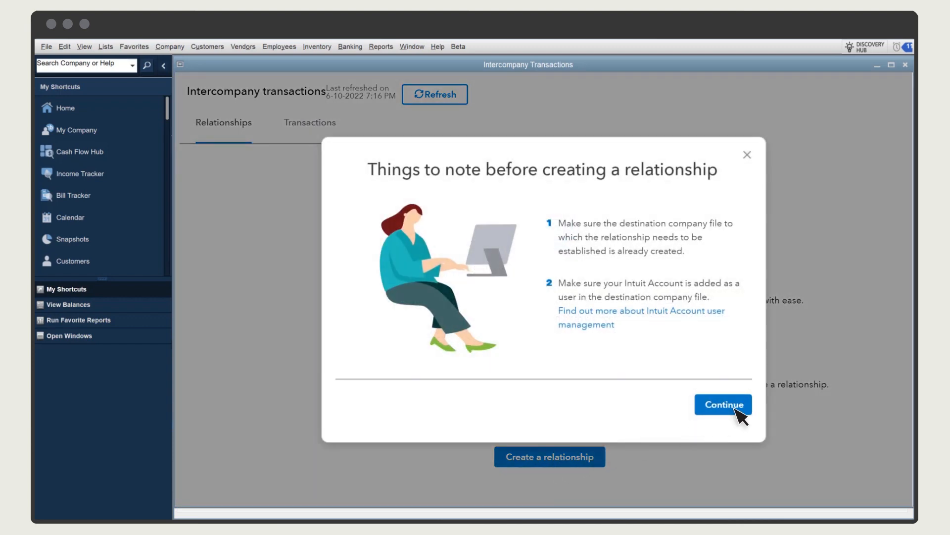
left_click(722, 404)
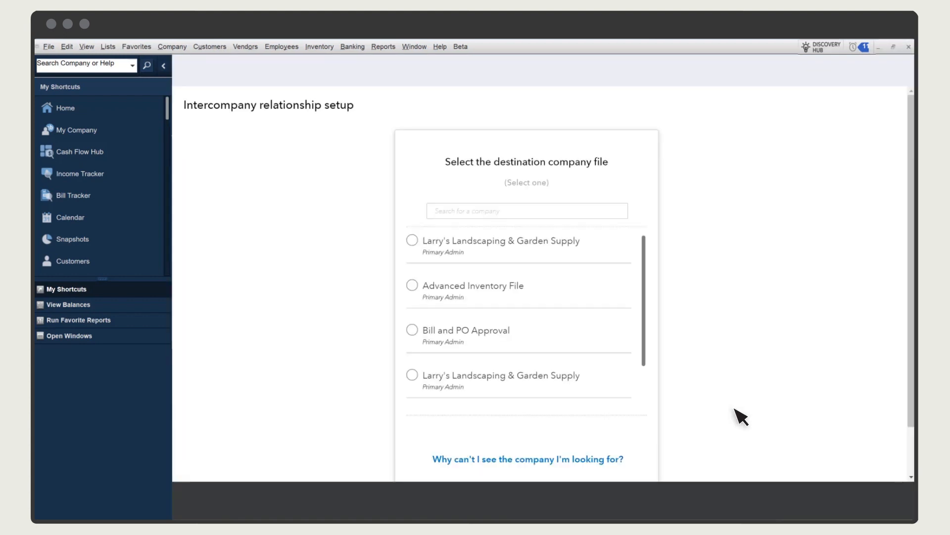
left_click(412, 241)
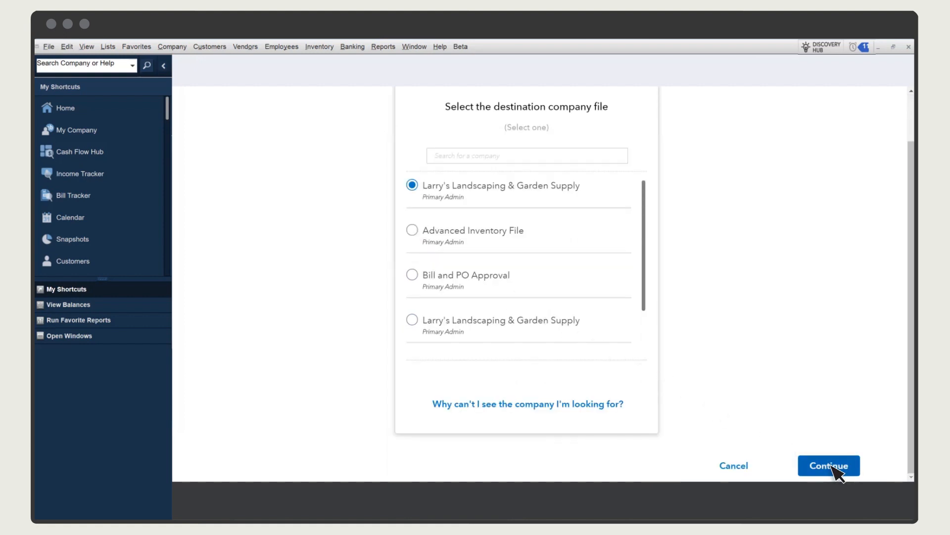
left_click(828, 465)
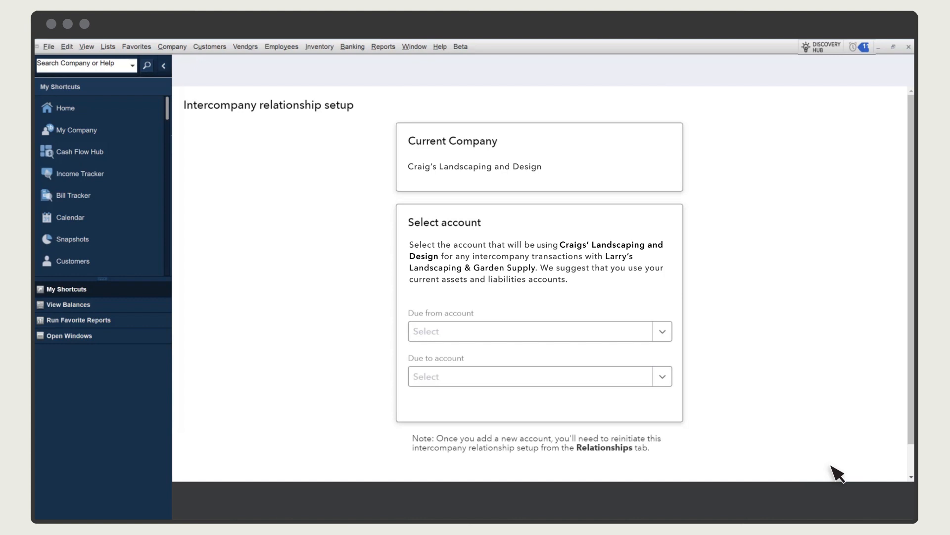
mouse_move(502, 357)
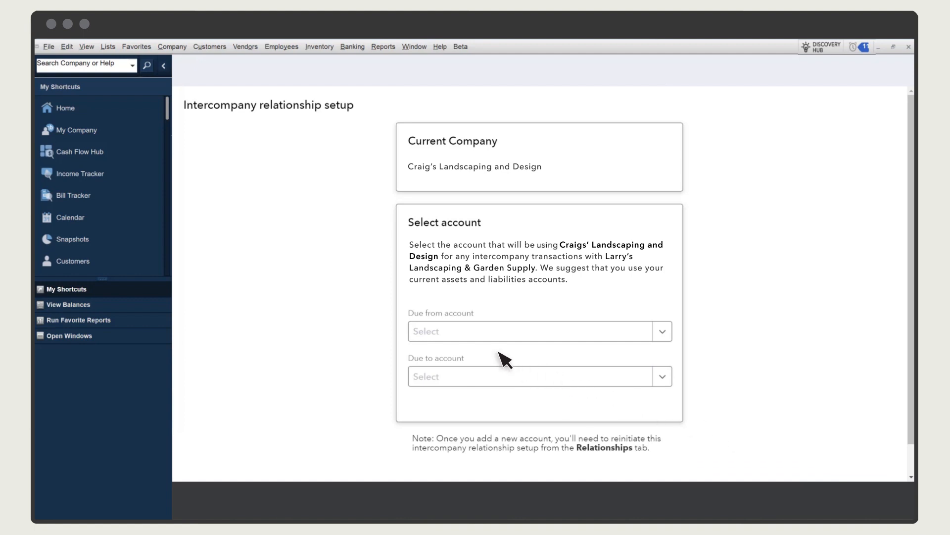
mouse_move(481, 331)
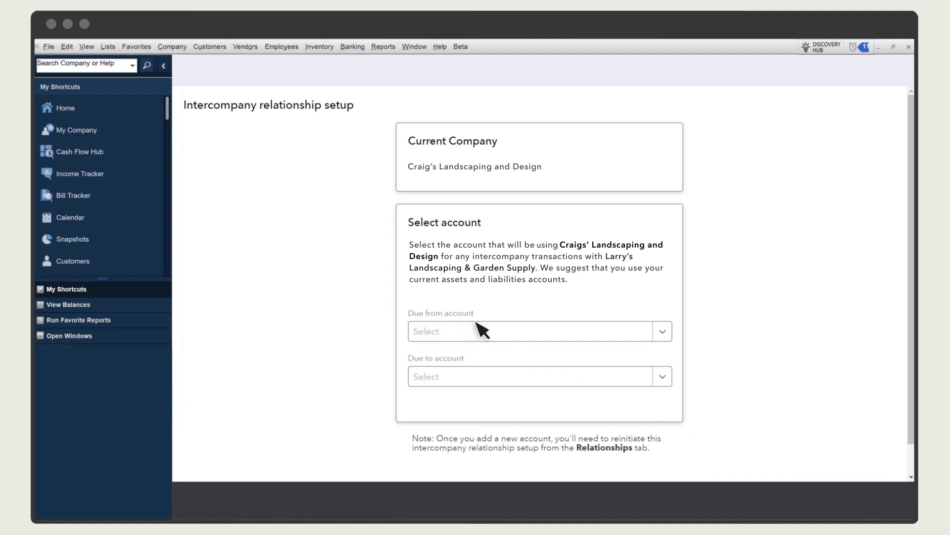
mouse_move(417, 374)
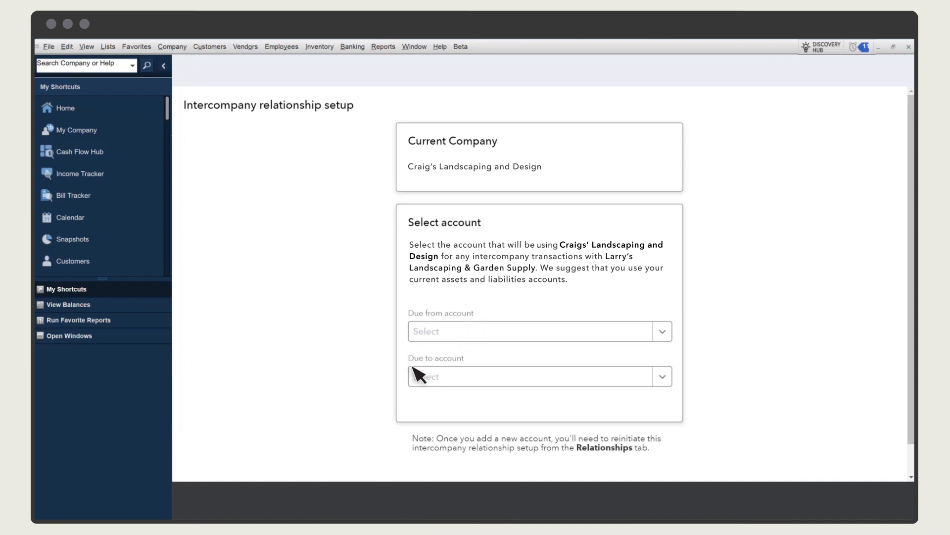
mouse_move(473, 373)
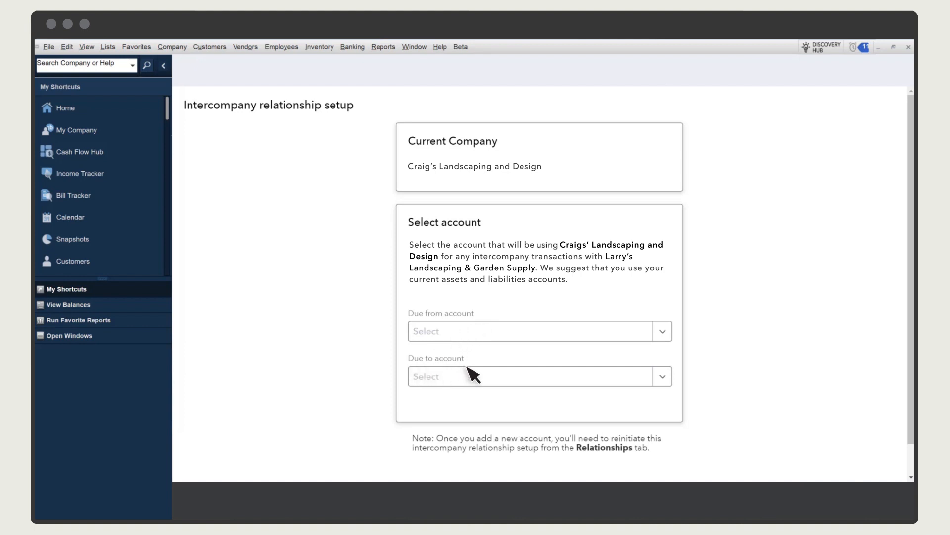
mouse_move(482, 371)
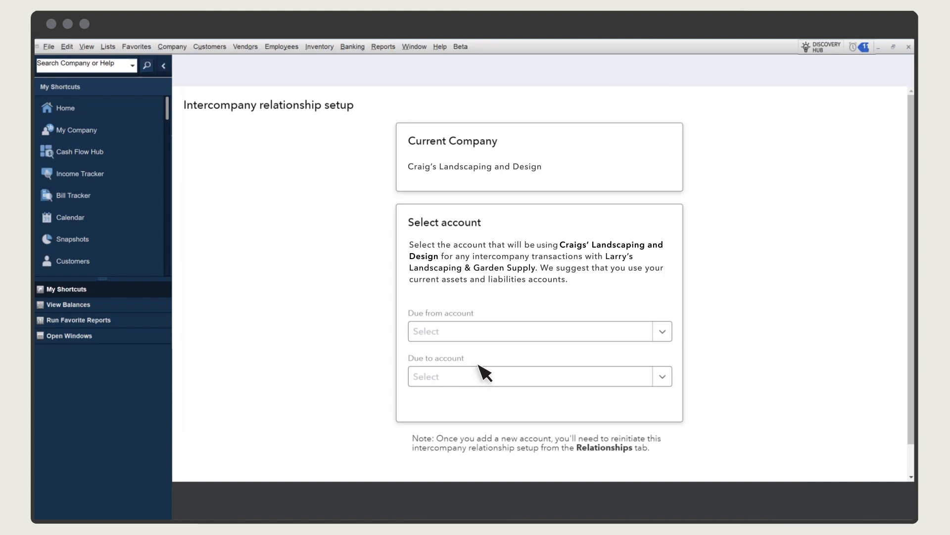
Choose Due from and Due to Larry's Landscaping accounts and send the relationship request
left_click(662, 330)
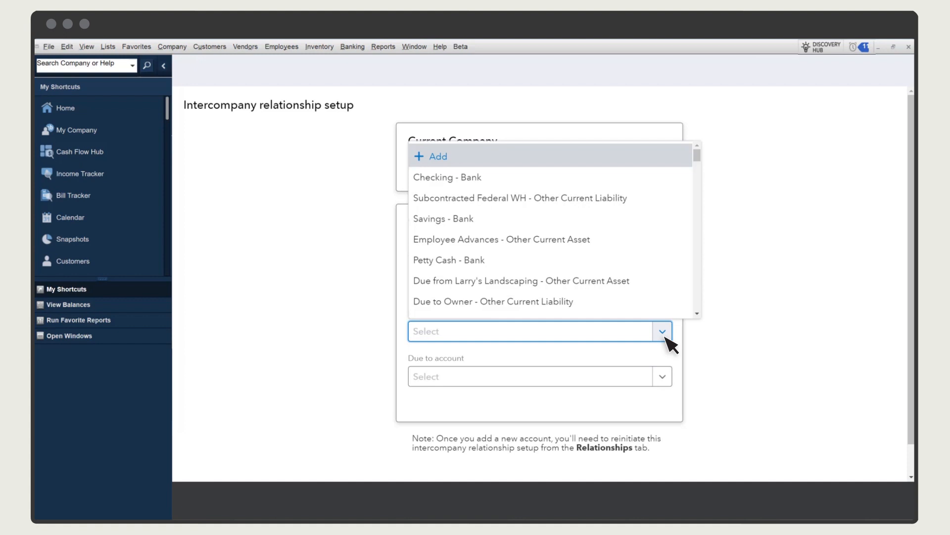
left_click(520, 280)
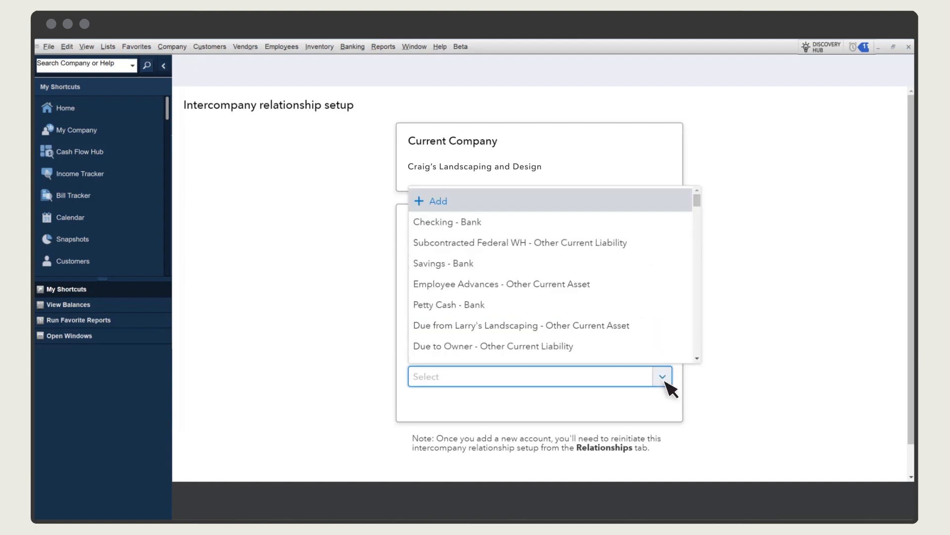
scroll("down", 3)
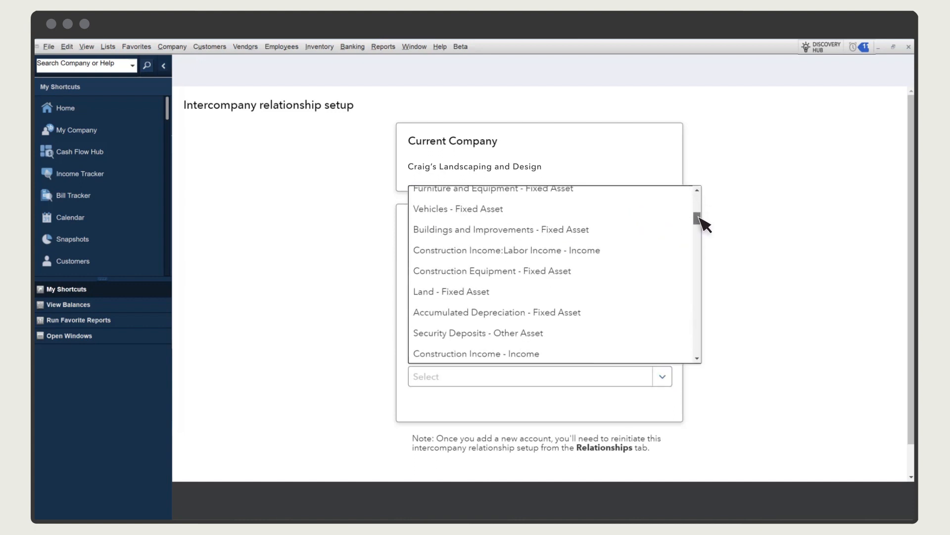
scroll("down", 3)
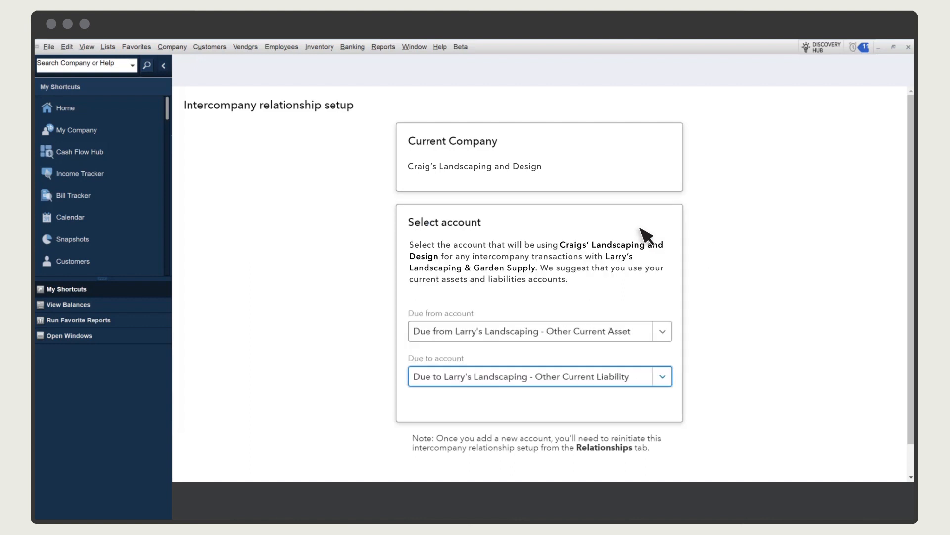
scroll("down", 3)
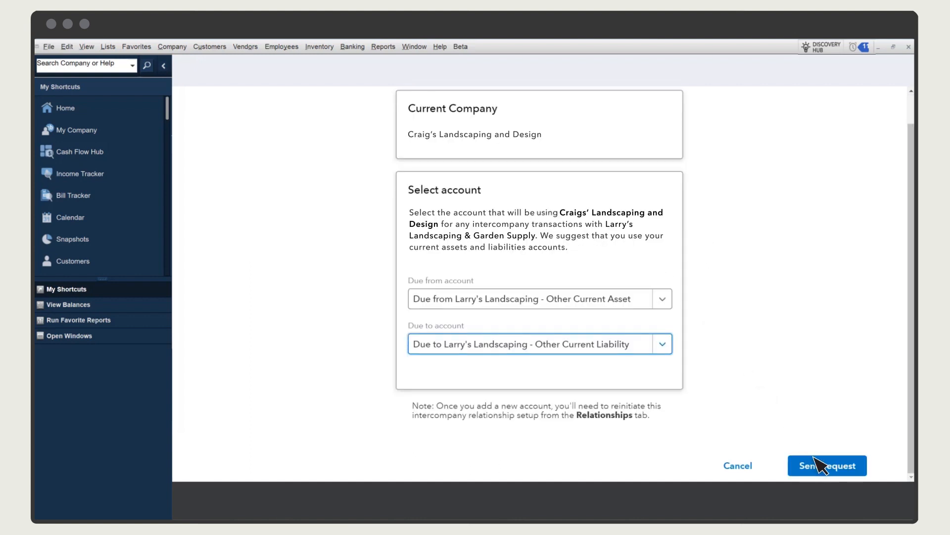
left_click(826, 466)
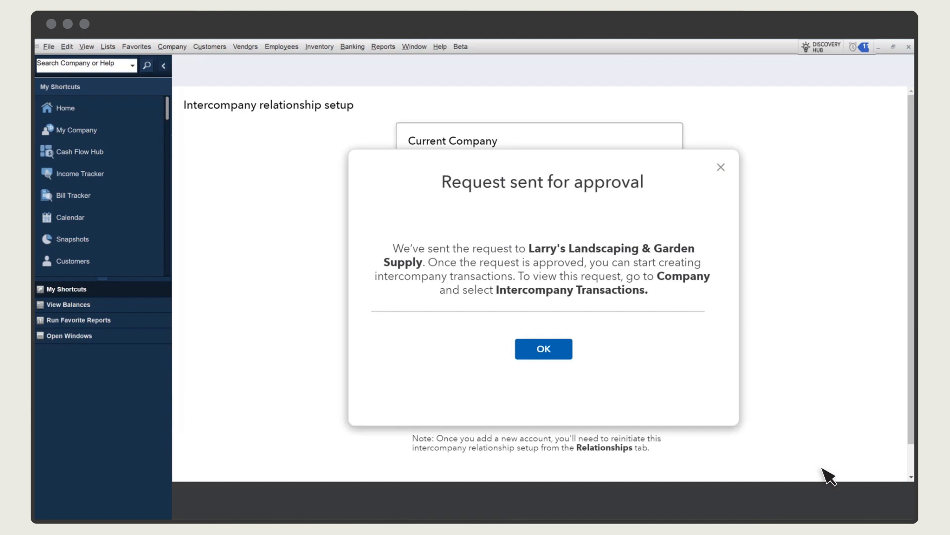
left_click(543, 349)
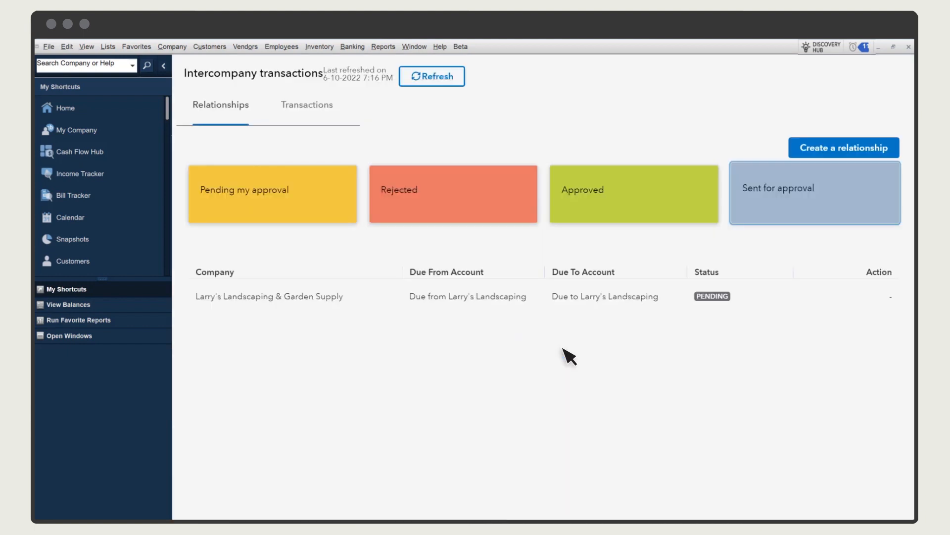
mouse_move(719, 315)
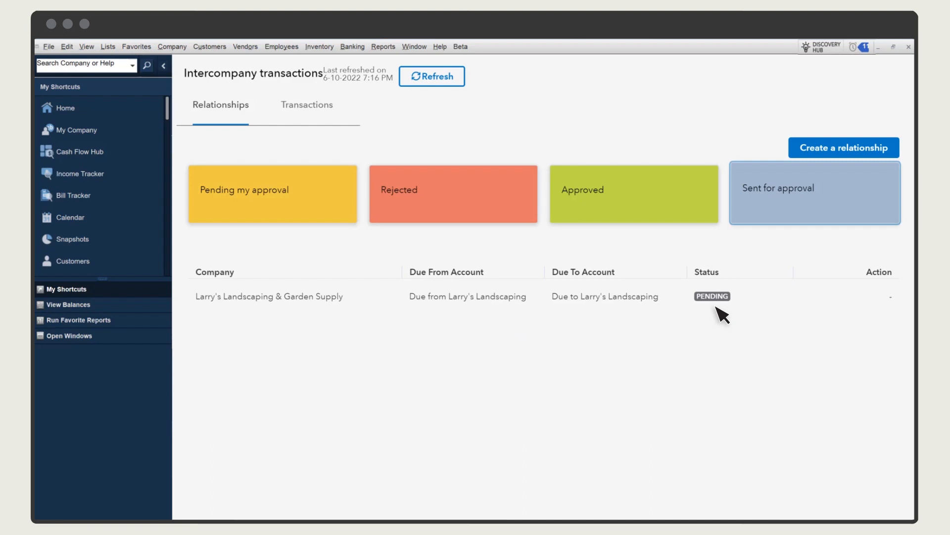
left_click(48, 47)
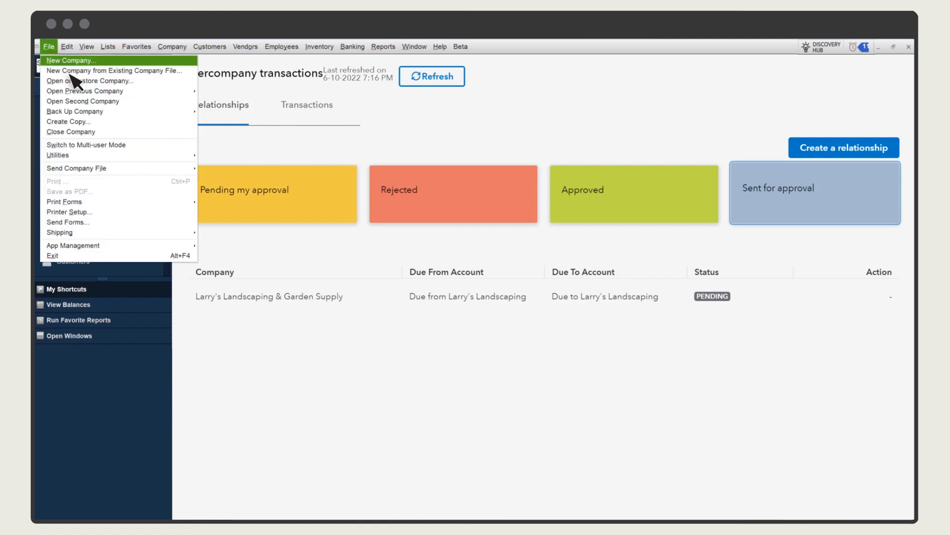
Switch to the Larry's Landscaping file and choose Approve on Craig's Landscaping's pending request
left_click(70, 132)
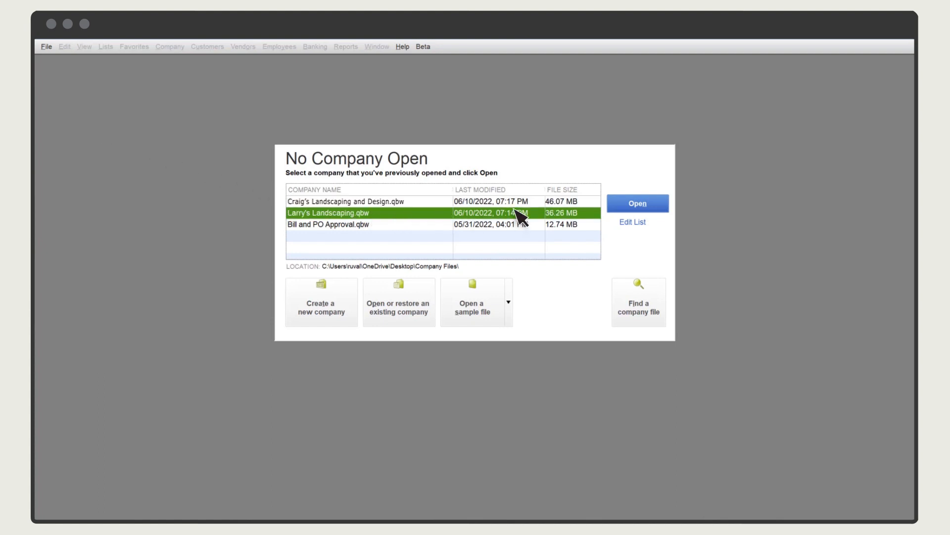
left_click(637, 203)
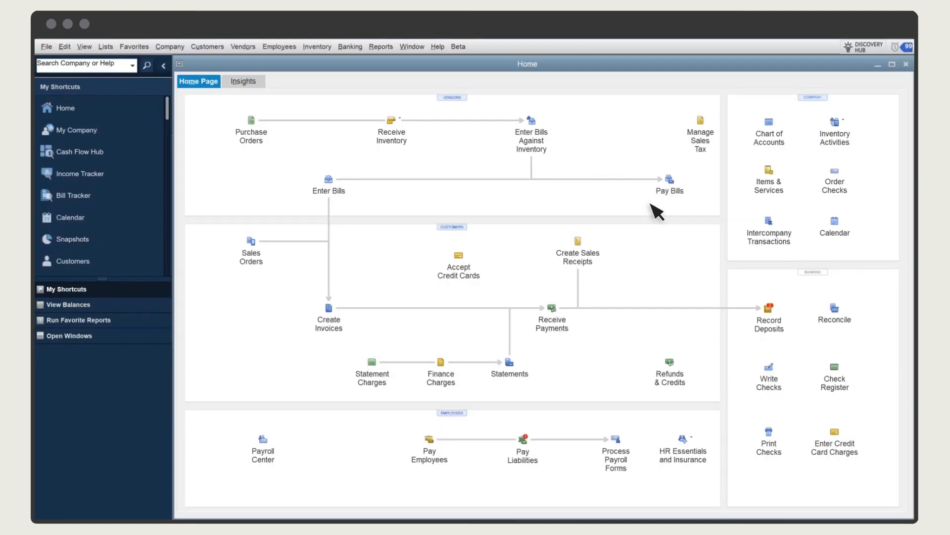
left_click(769, 225)
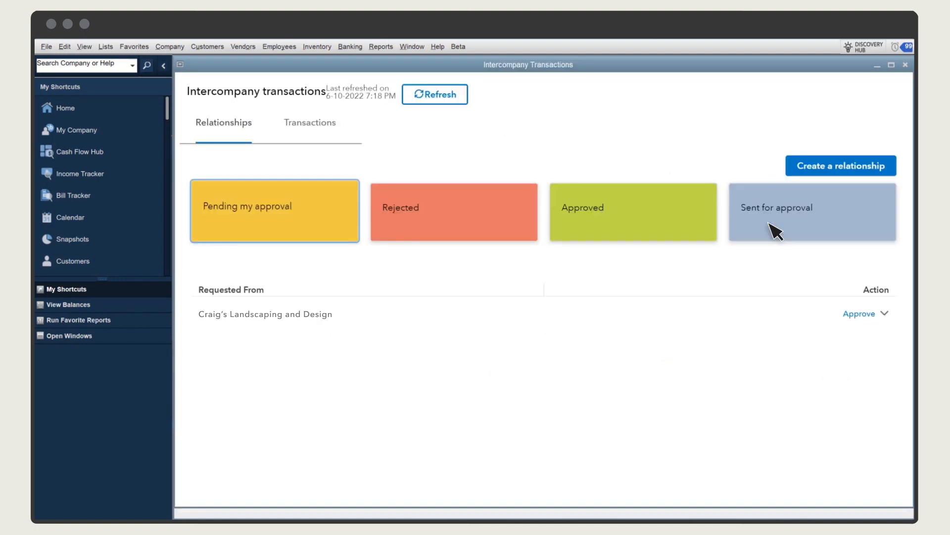
mouse_move(229, 143)
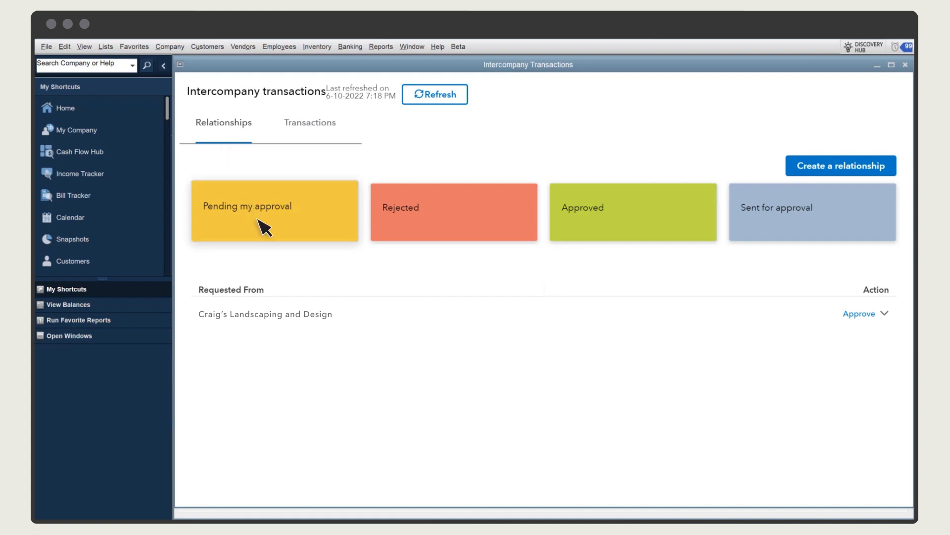
mouse_move(431, 228)
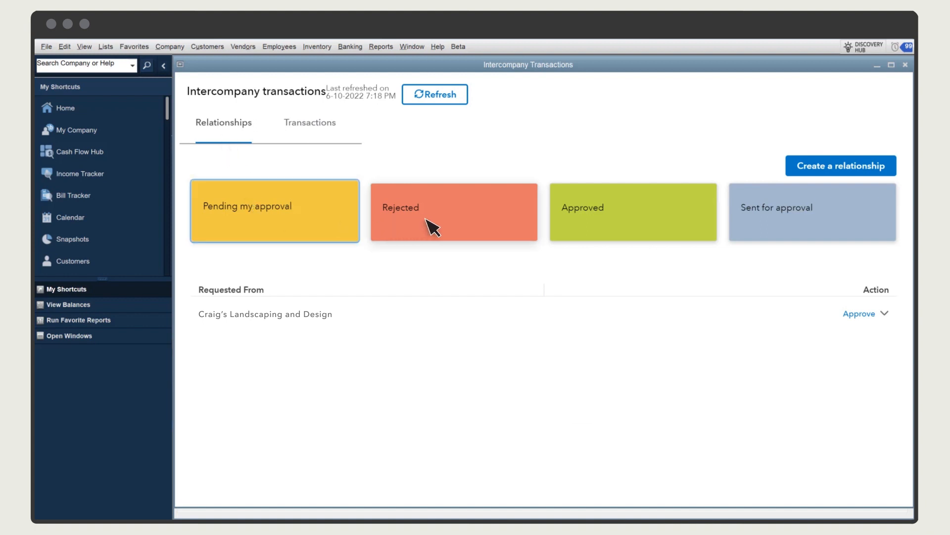
mouse_move(781, 227)
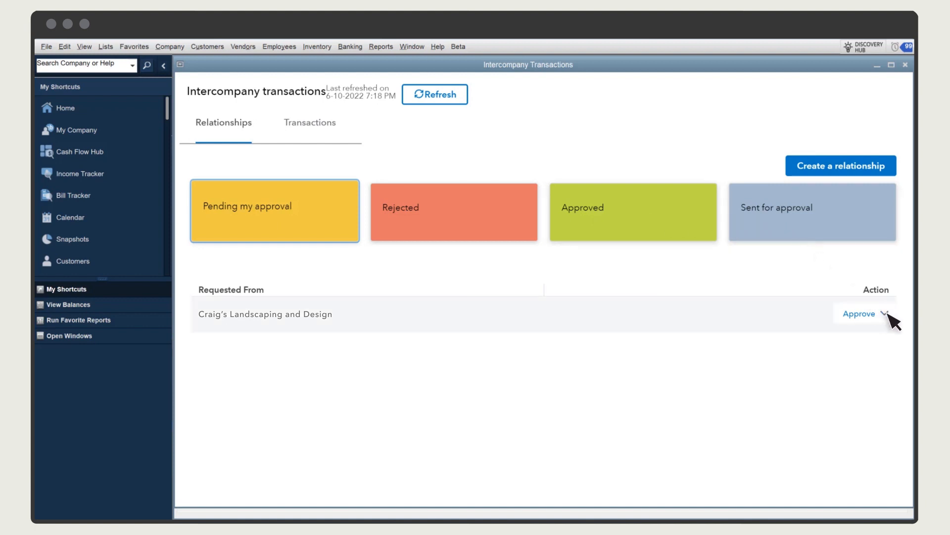
left_click(886, 314)
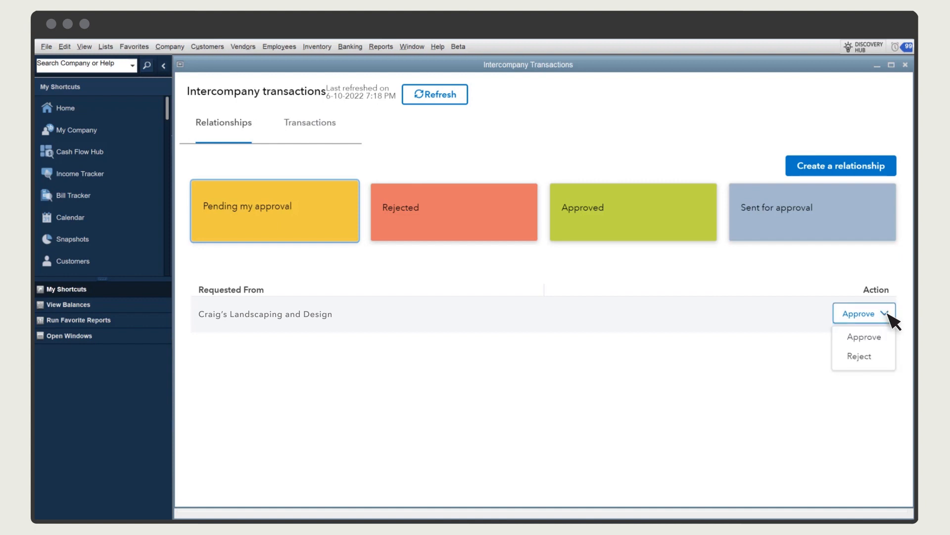
left_click(863, 337)
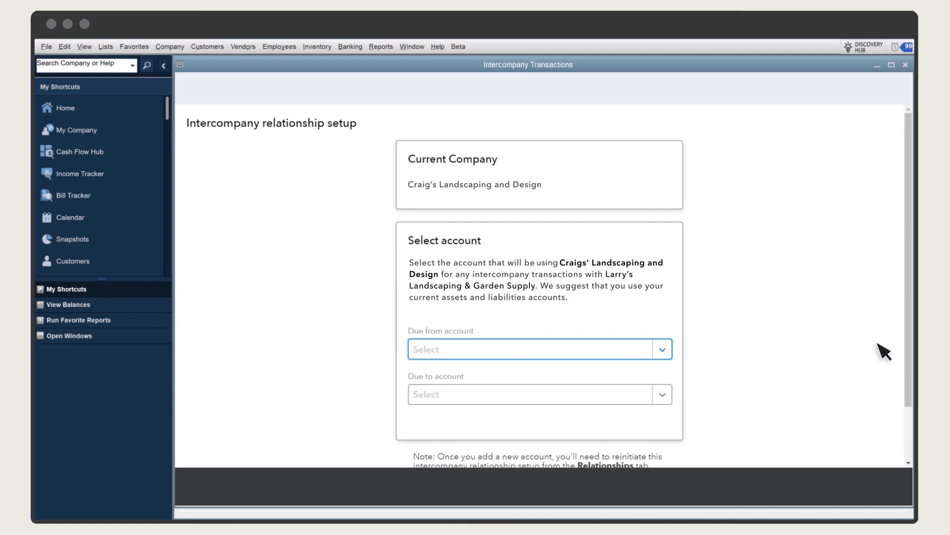
mouse_move(718, 355)
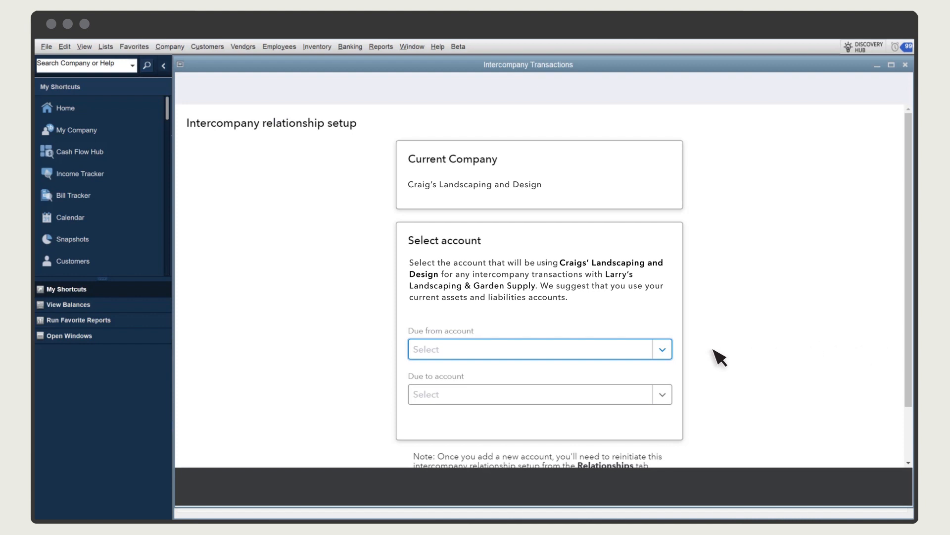
Approve the relationship using Due from and Due to Craig's Landscaping accounts
left_click(663, 349)
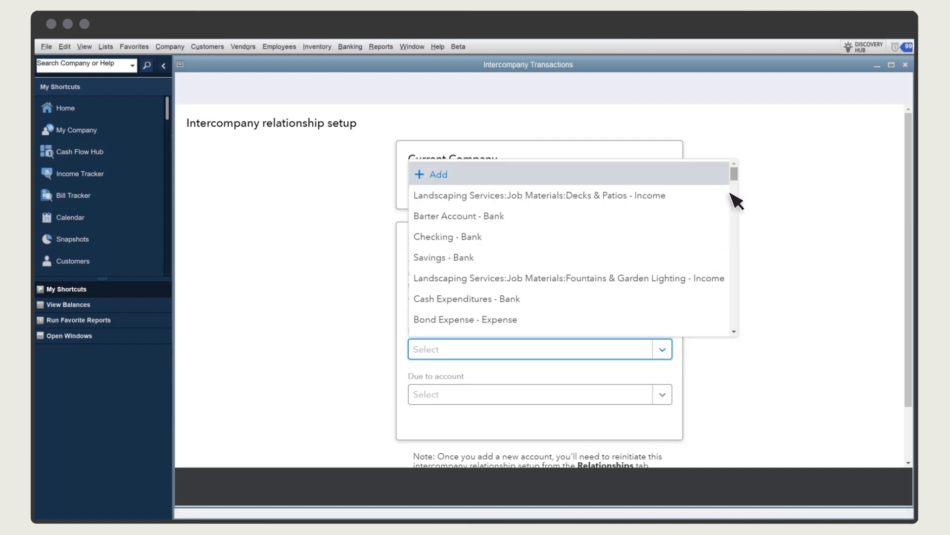
scroll("down", 3)
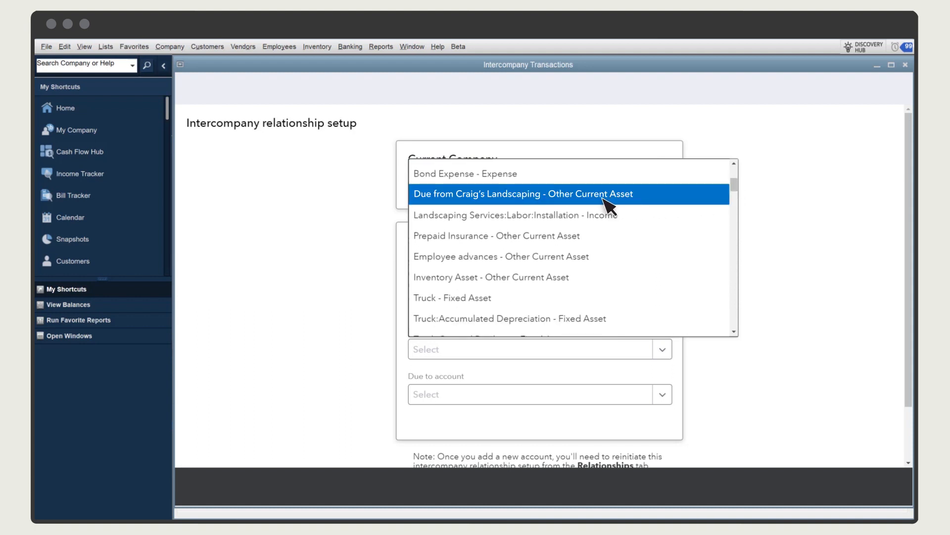
left_click(661, 394)
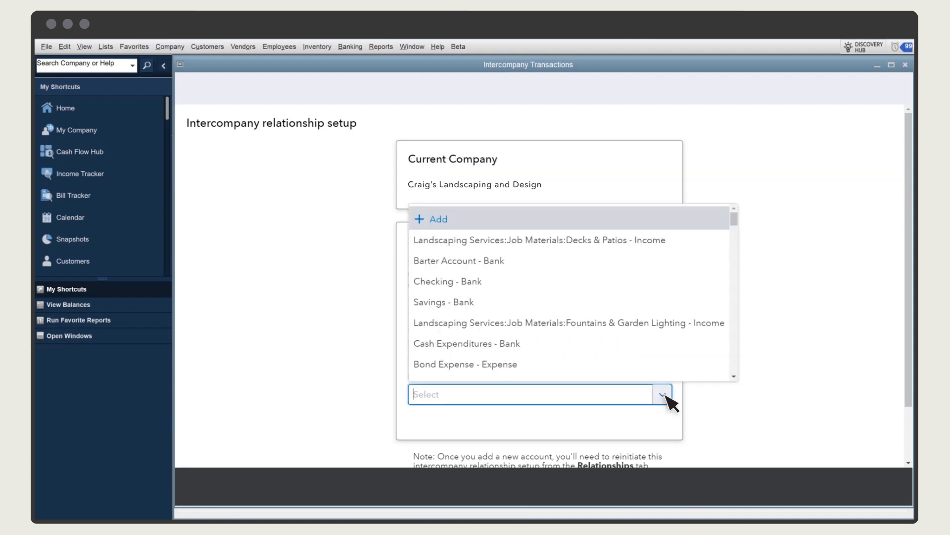
scroll("down", 3)
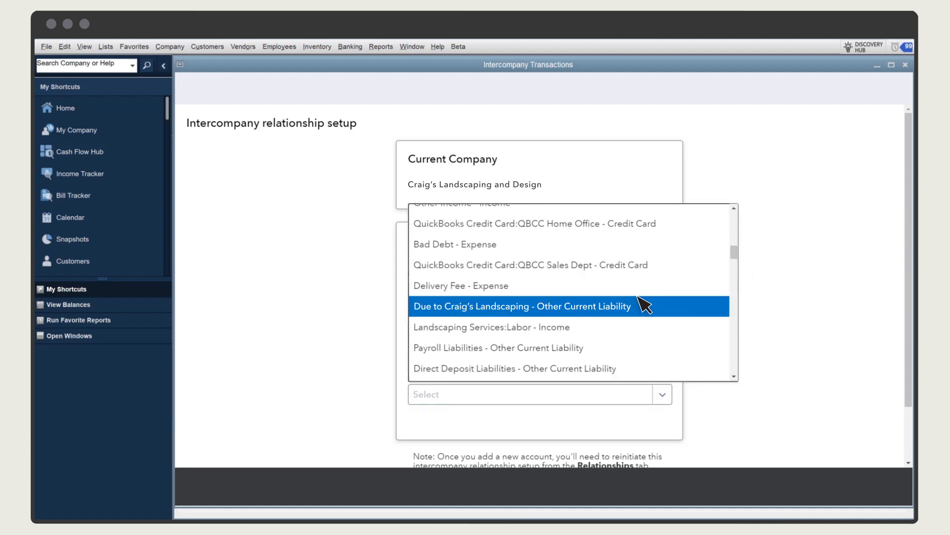
left_click(521, 306)
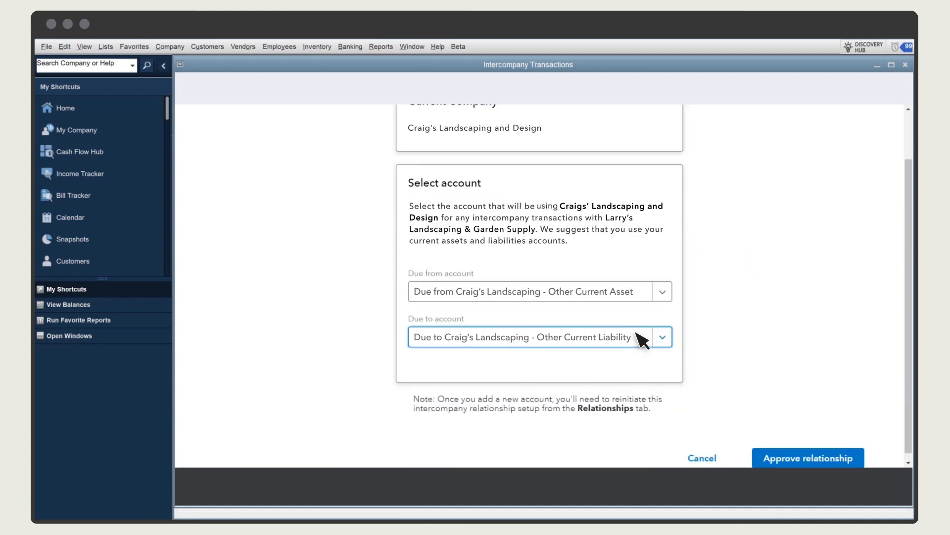
left_click(808, 457)
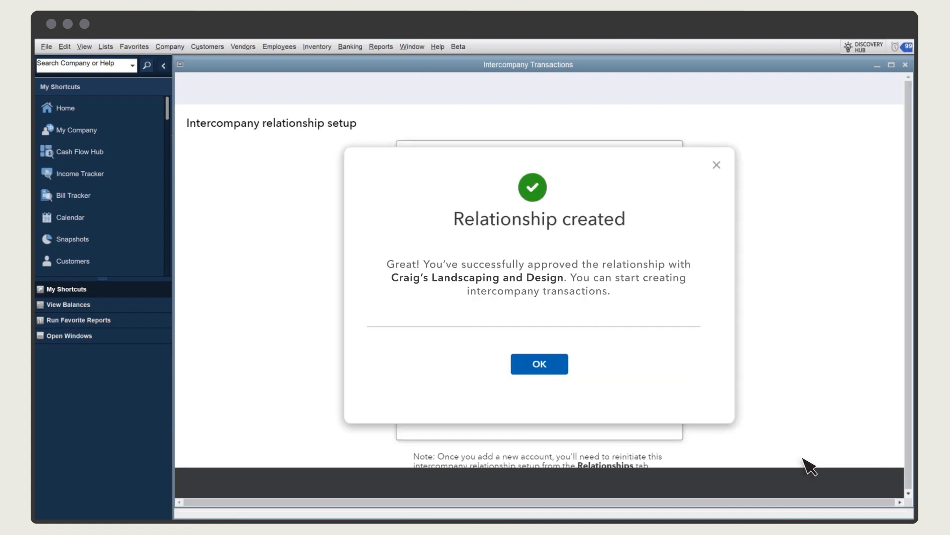
left_click(539, 364)
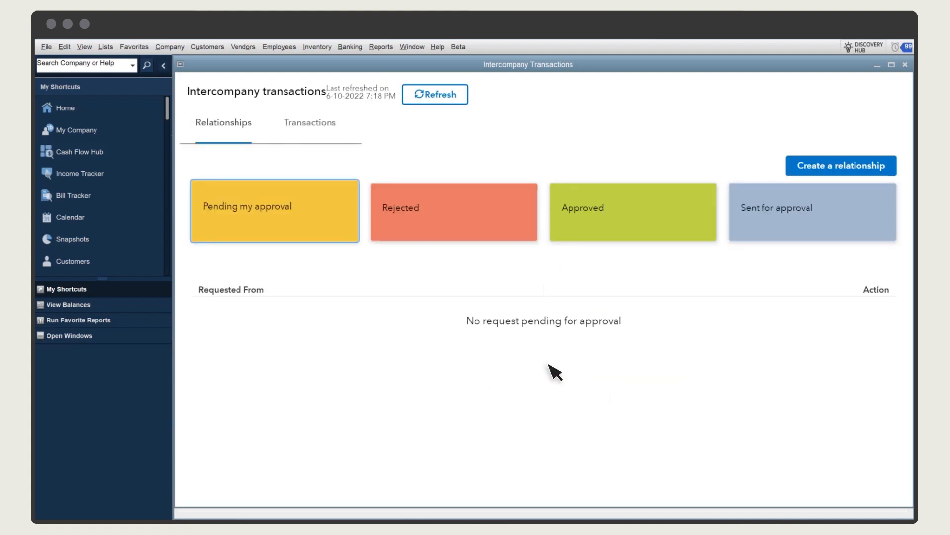
mouse_move(573, 297)
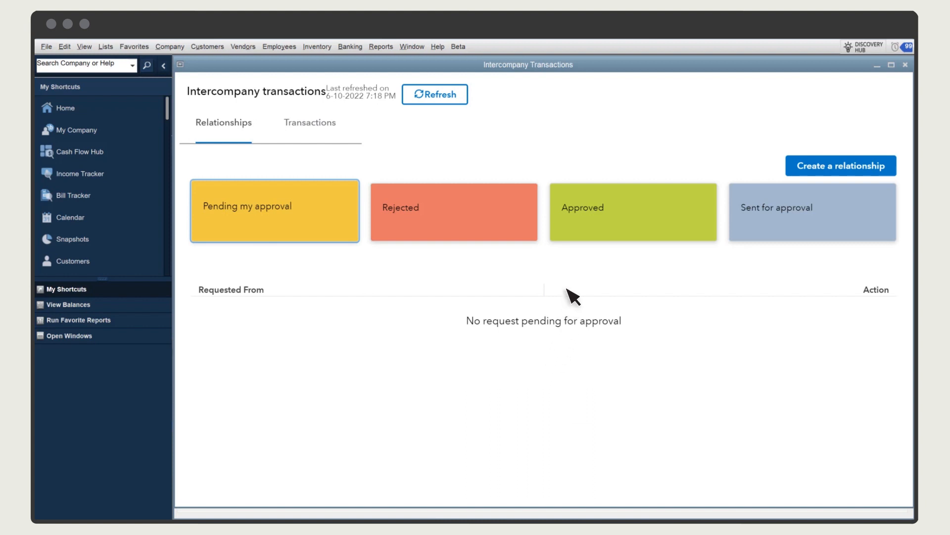
Show the Approved relationships listing Craig's Landscaping and Design
left_click(633, 211)
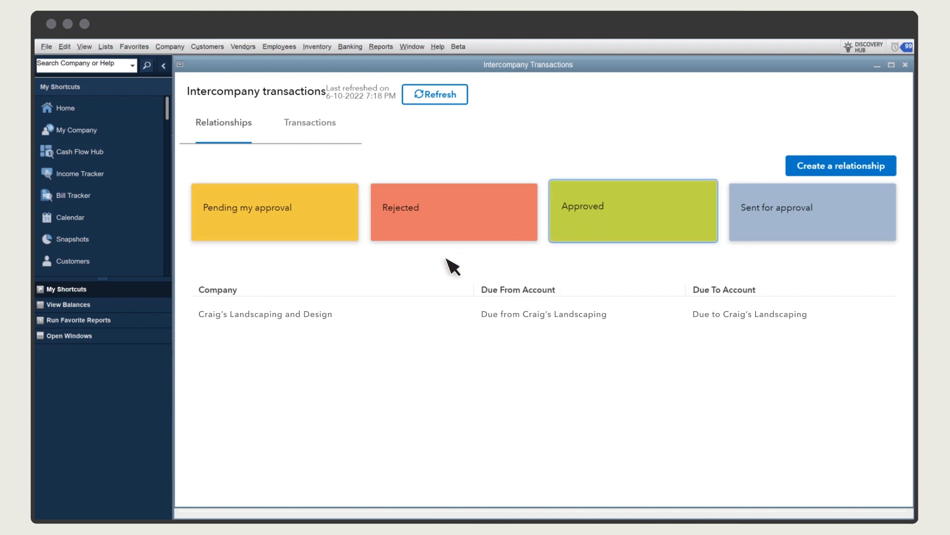
mouse_move(621, 333)
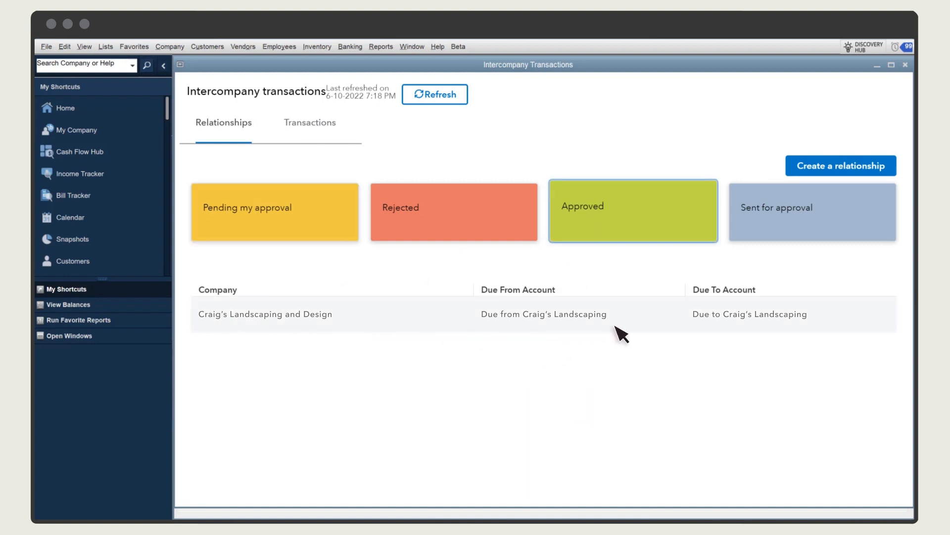
mouse_move(838, 334)
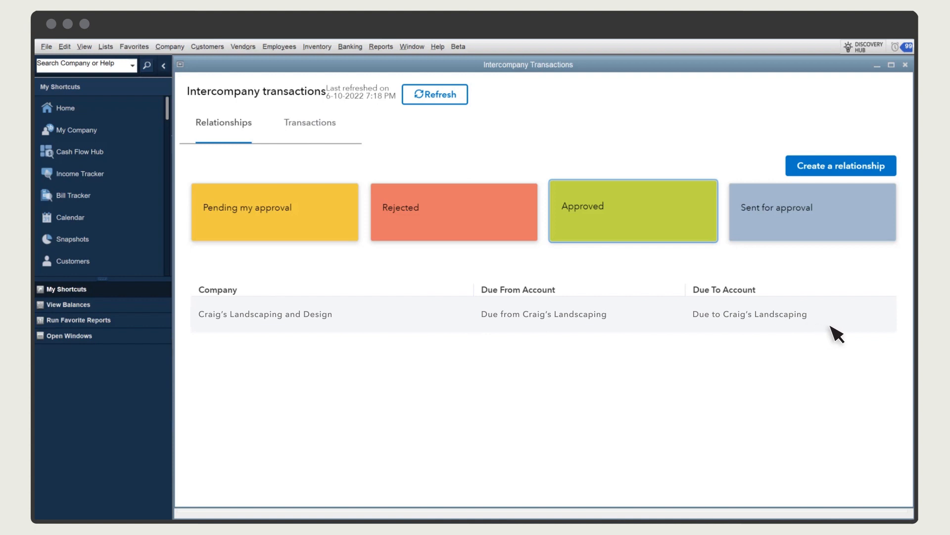
mouse_move(841, 272)
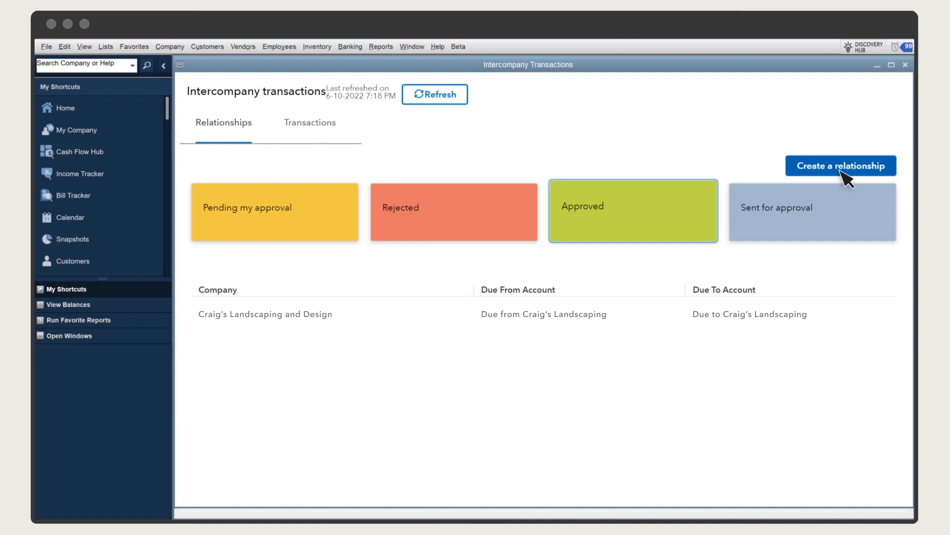
mouse_move(848, 179)
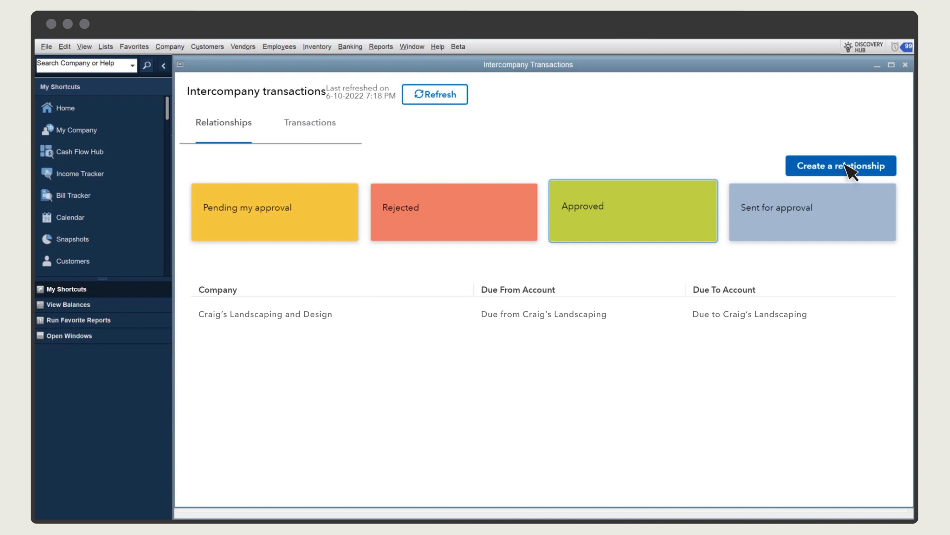
Close the intercompany window and start a Write Checks form set to intercompany entry
left_click(906, 65)
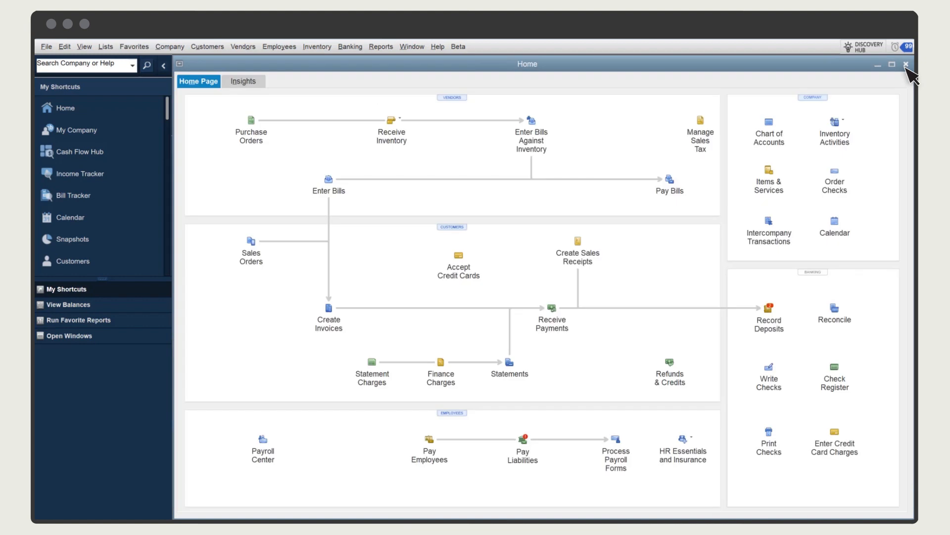
mouse_move(769, 367)
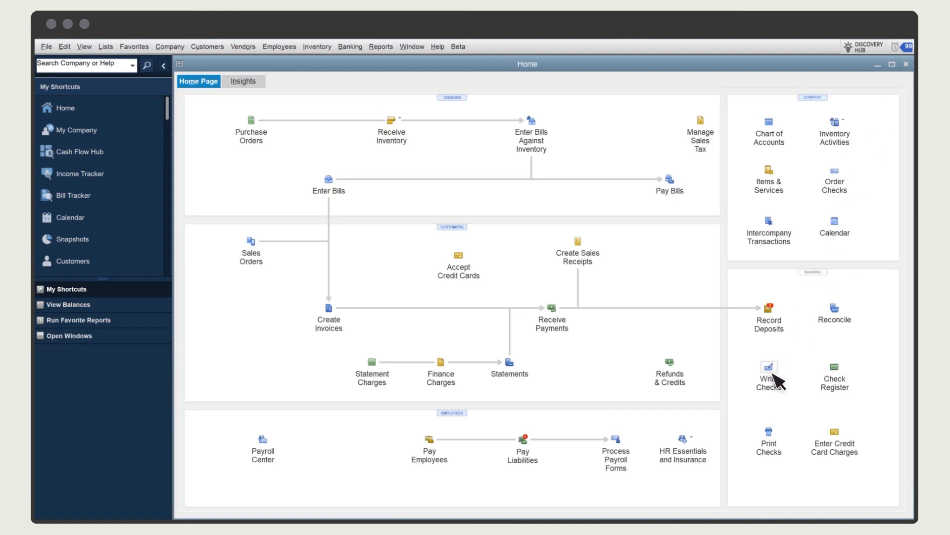
left_click(768, 366)
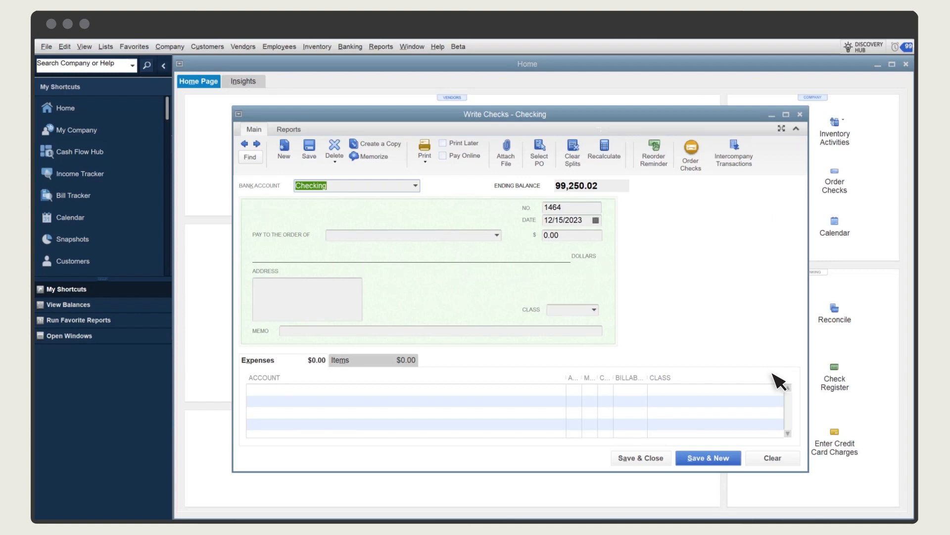
mouse_move(733, 155)
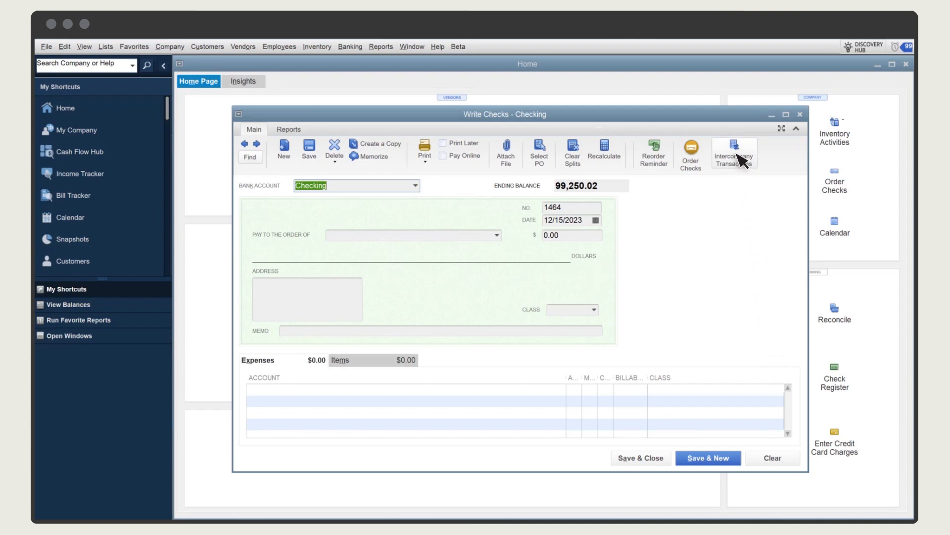
left_click(732, 154)
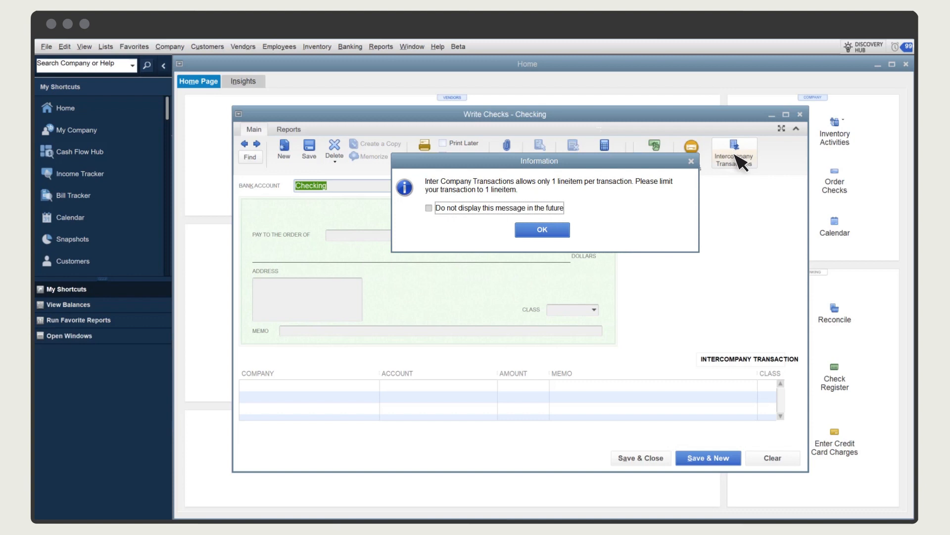
Record a $5,000 check to Brown Equipment Rental charged to Craig's Landscaping and Design with memo
left_click(540, 229)
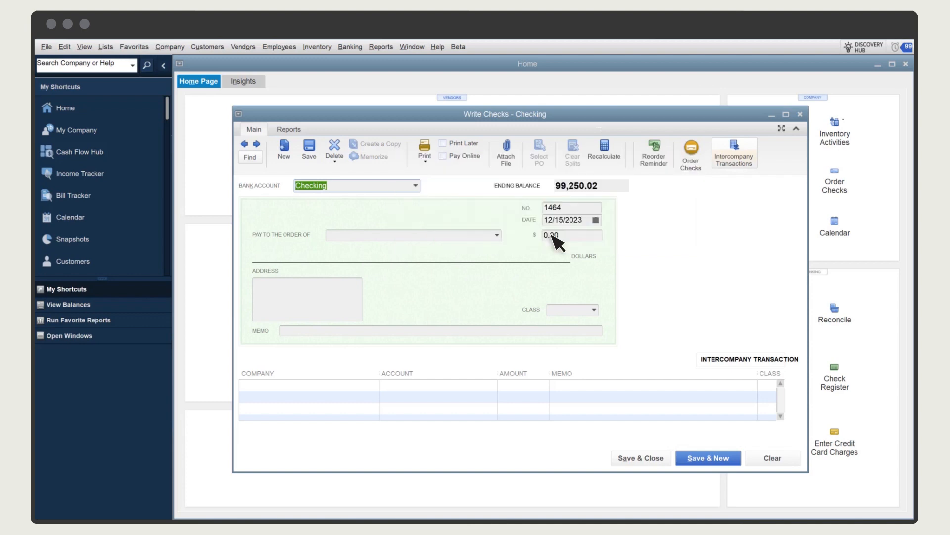
left_click(497, 234)
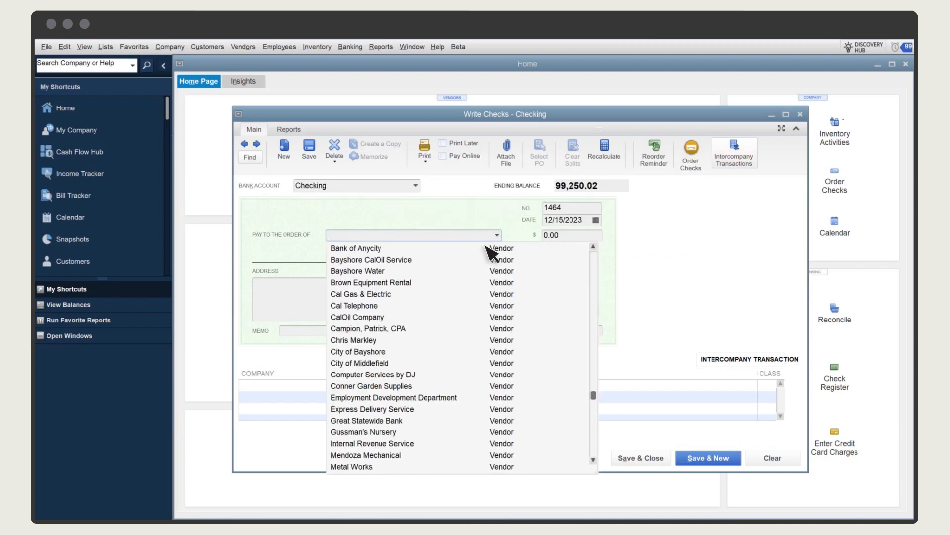
left_click(370, 282)
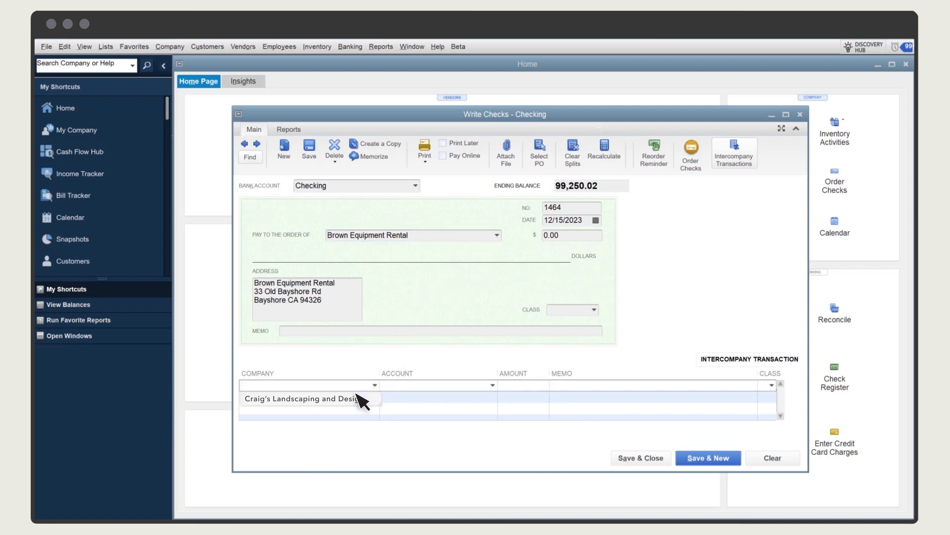
left_click(306, 398)
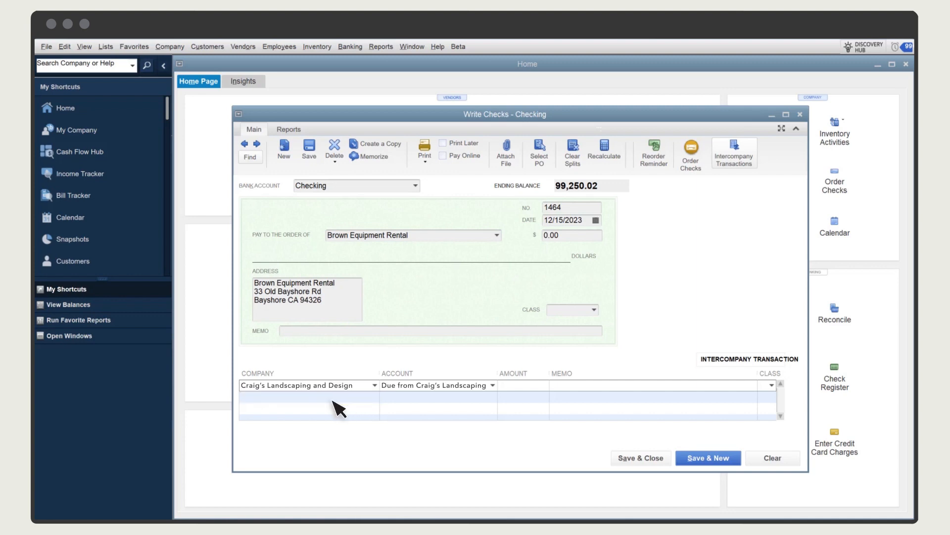
mouse_move(391, 402)
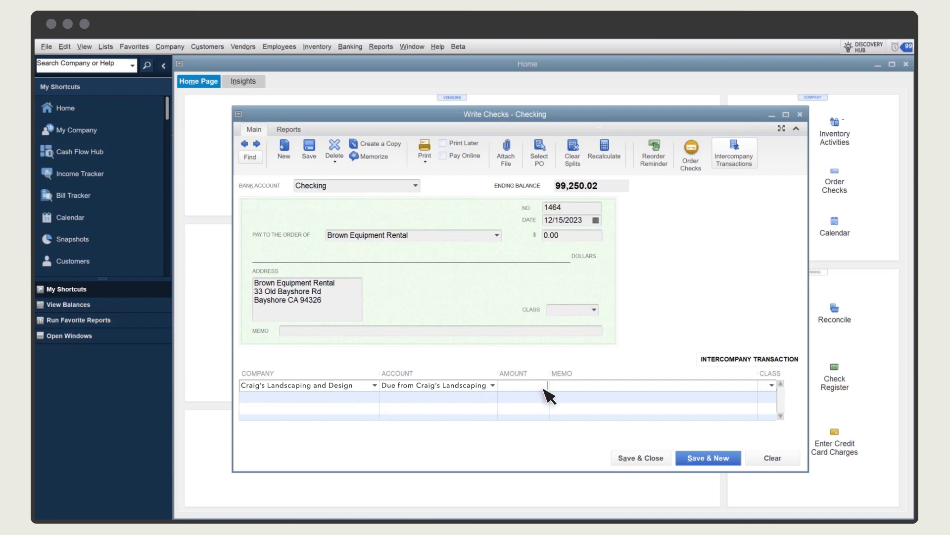
type("5000")
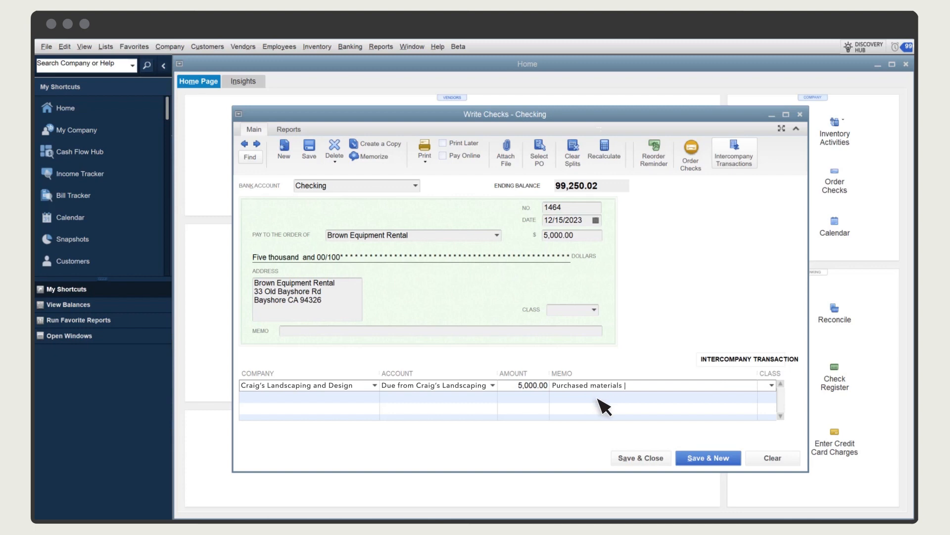
type("for Craig's Landscaping and")
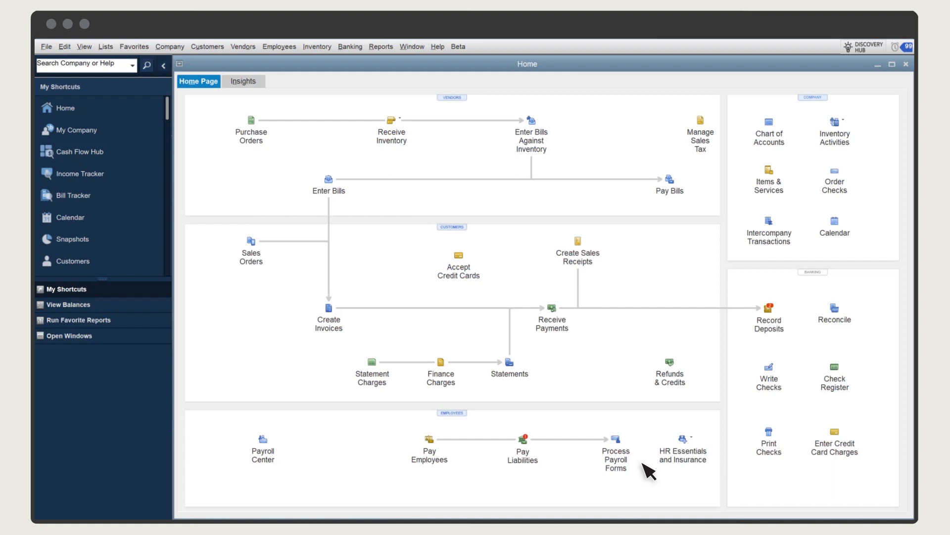
mouse_move(768, 221)
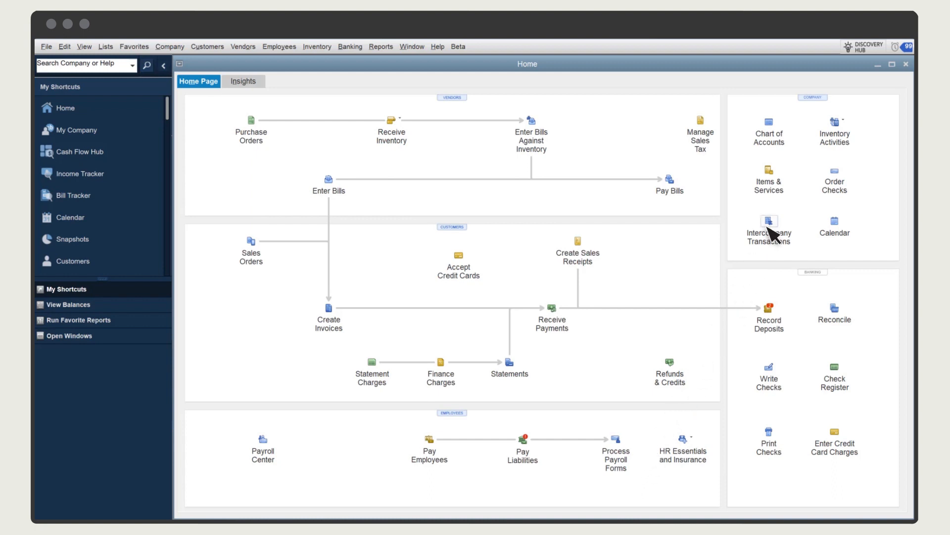
View the Transactions tab's Sent for approval list showing the pending check
left_click(769, 221)
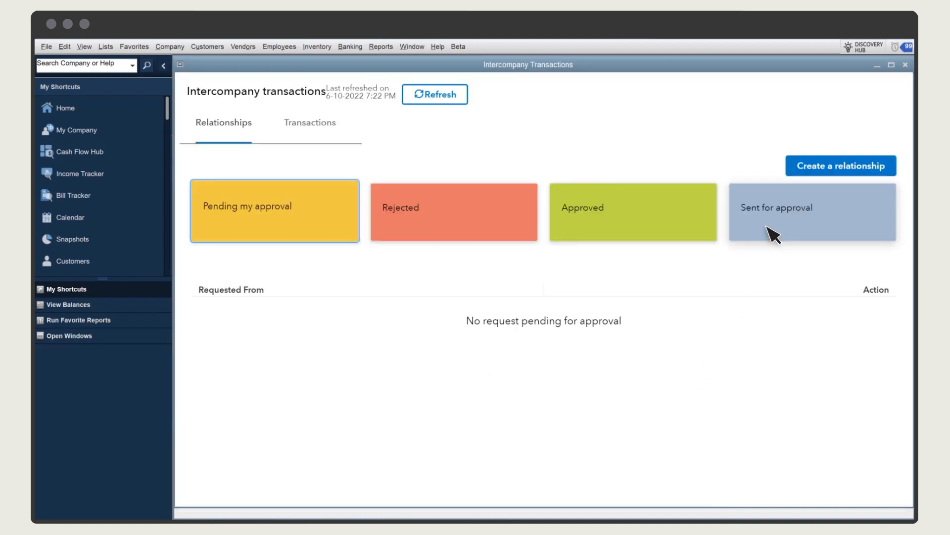
mouse_move(518, 182)
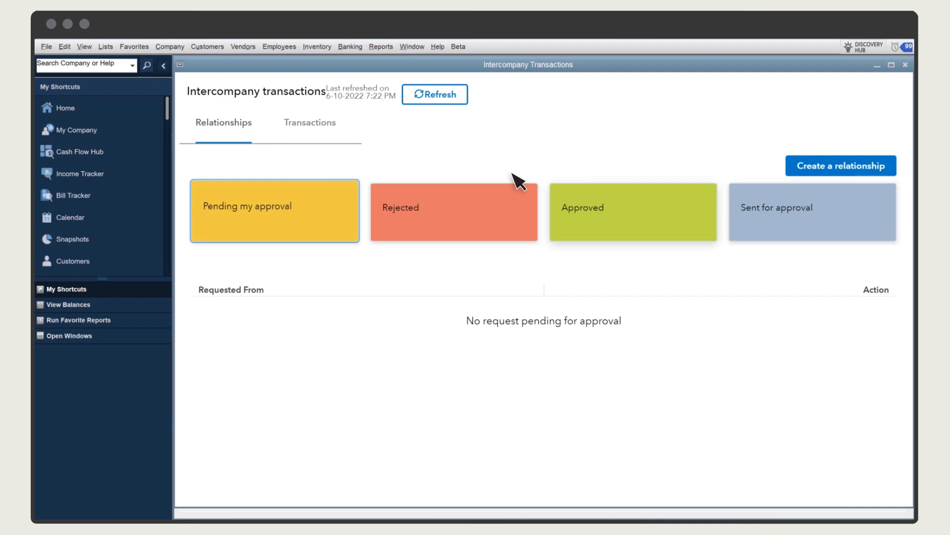
left_click(309, 122)
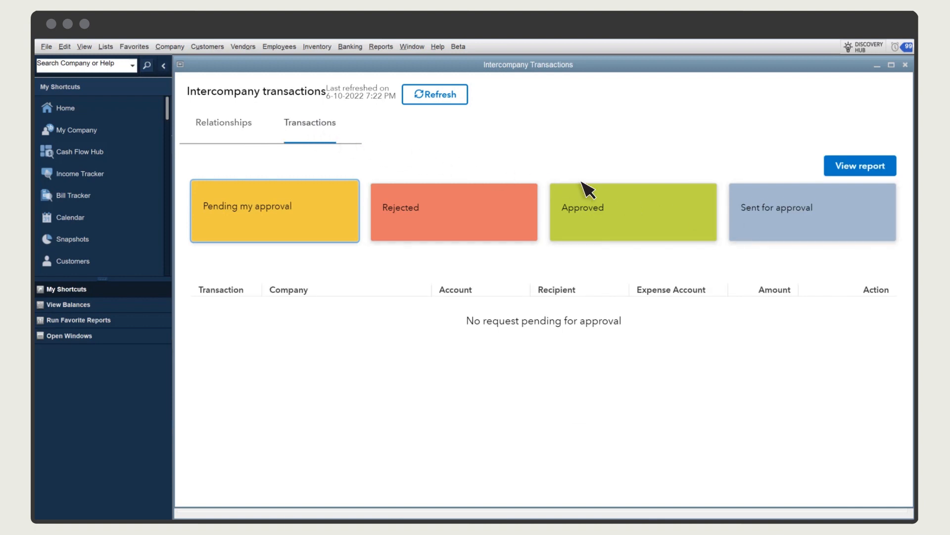
left_click(812, 212)
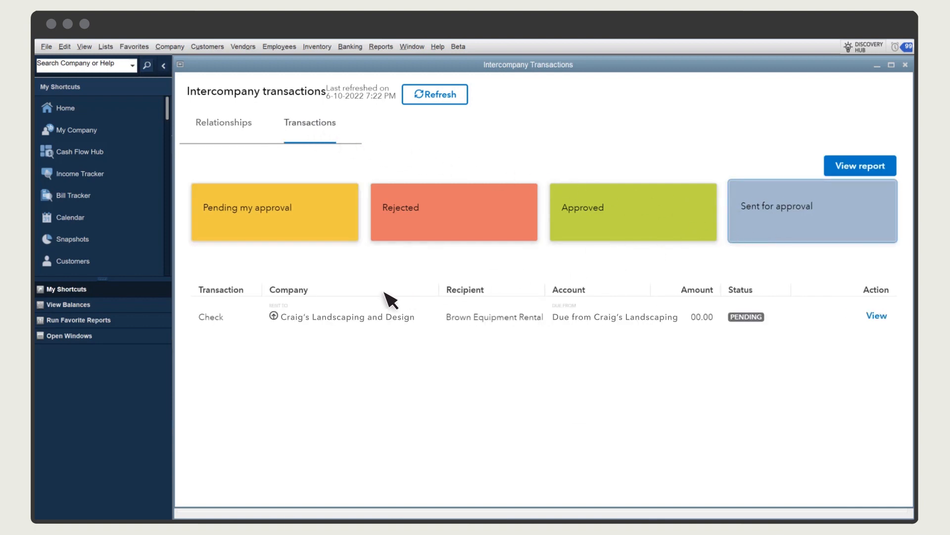
mouse_move(720, 333)
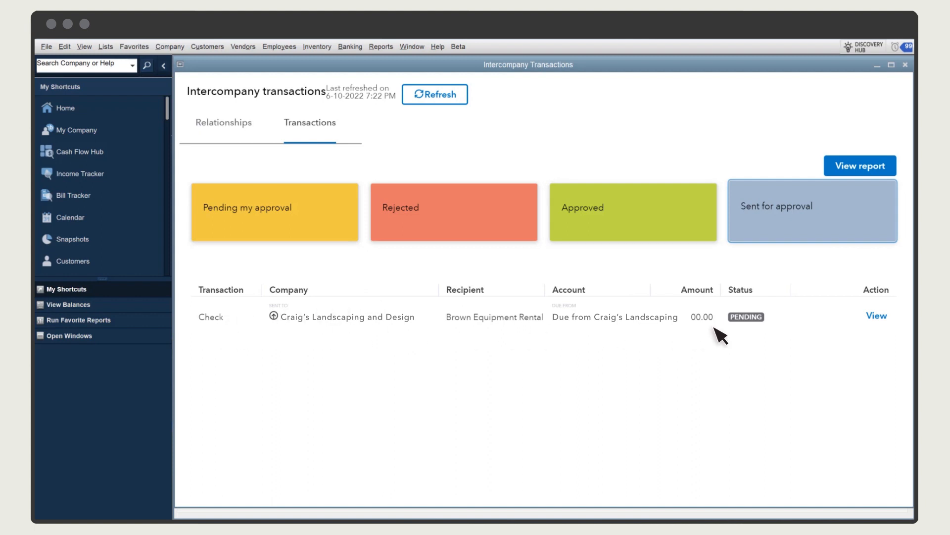
Close the company and open Craig's Landscaping and Design.qbw
left_click(46, 47)
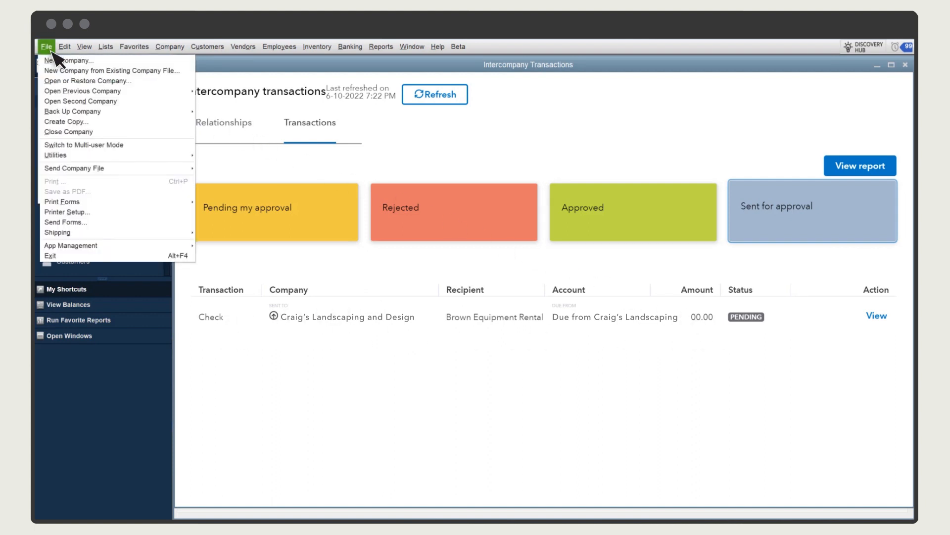
left_click(69, 132)
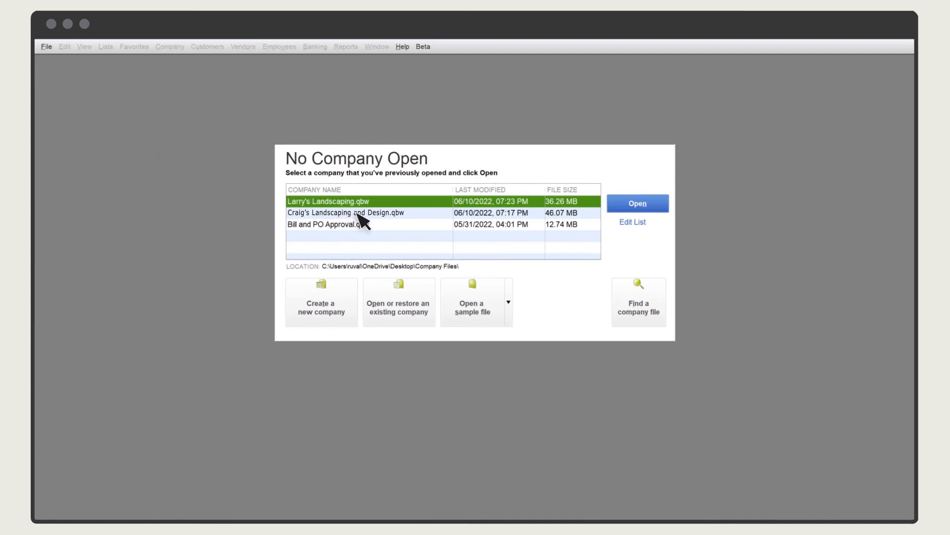
left_click(346, 213)
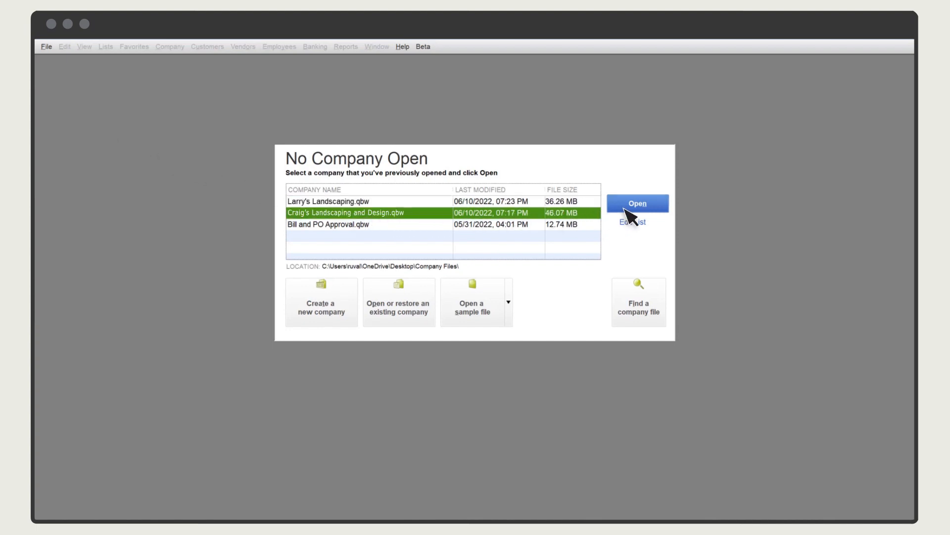
left_click(637, 203)
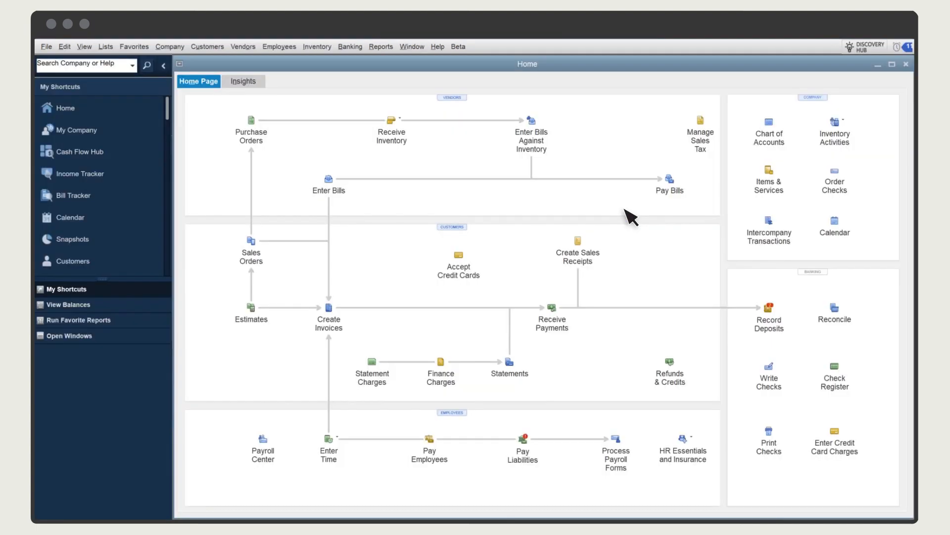
mouse_move(639, 218)
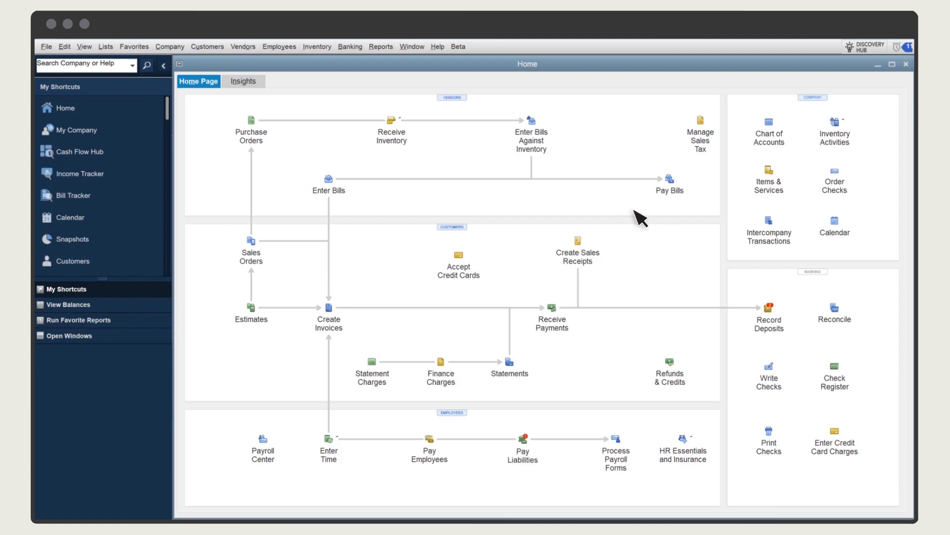
Approve the pending $5,000 check from Larry's Landscaping with Job Materials as the expense account
left_click(768, 225)
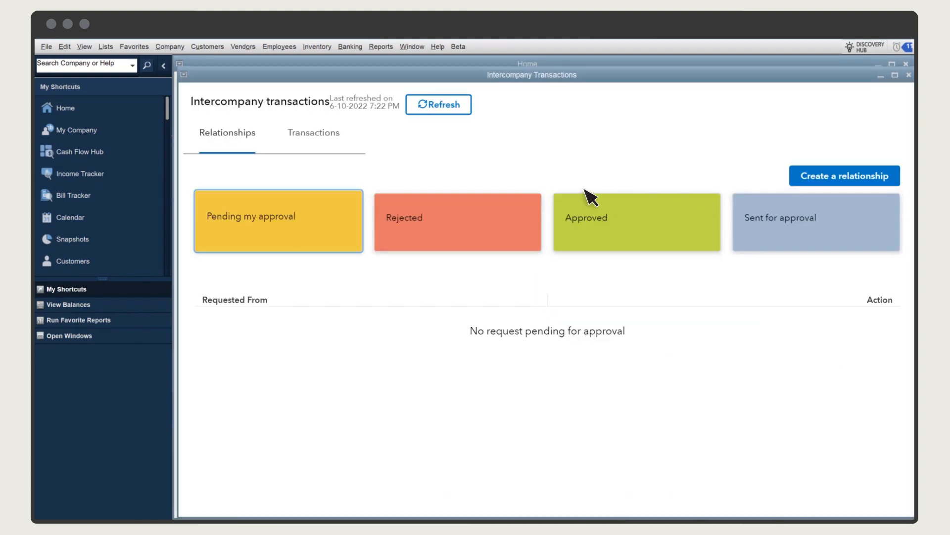
left_click(314, 133)
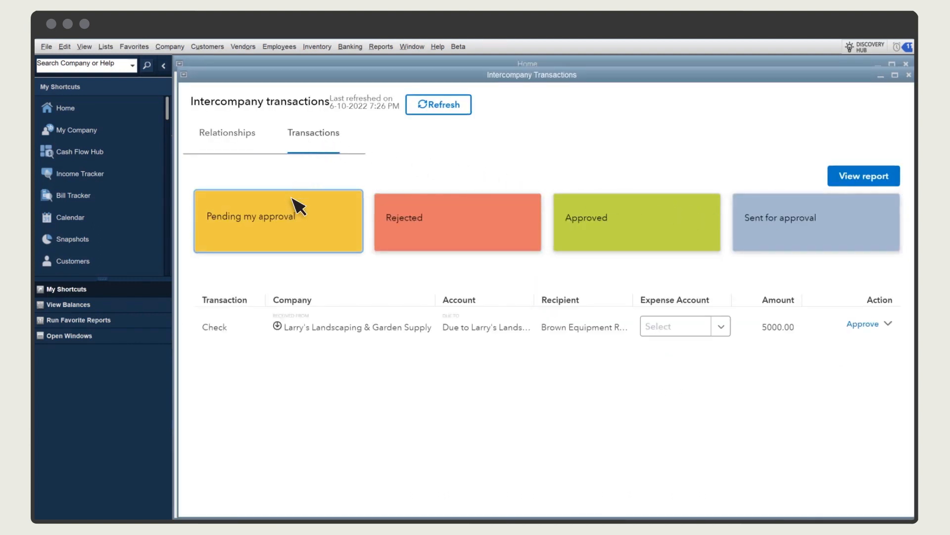
mouse_move(287, 274)
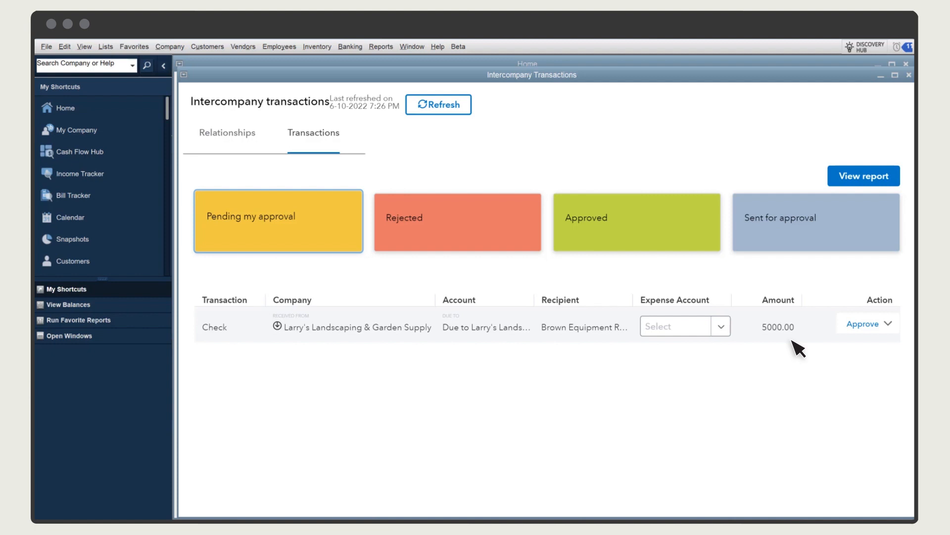
mouse_move(793, 347)
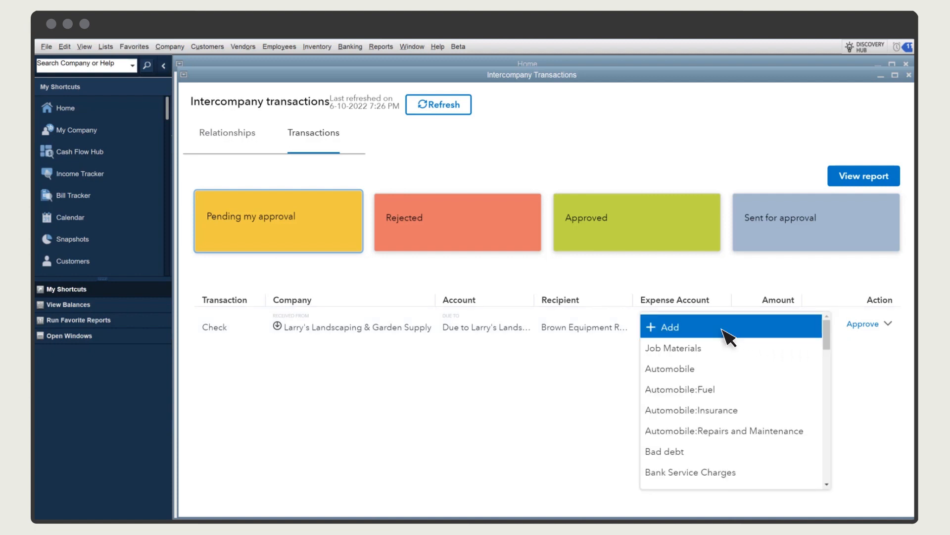
mouse_move(712, 357)
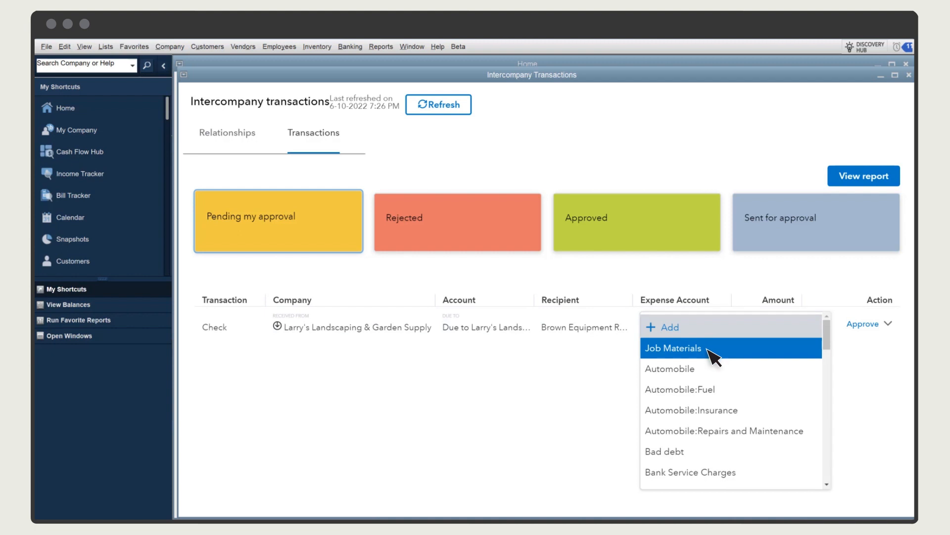
left_click(673, 347)
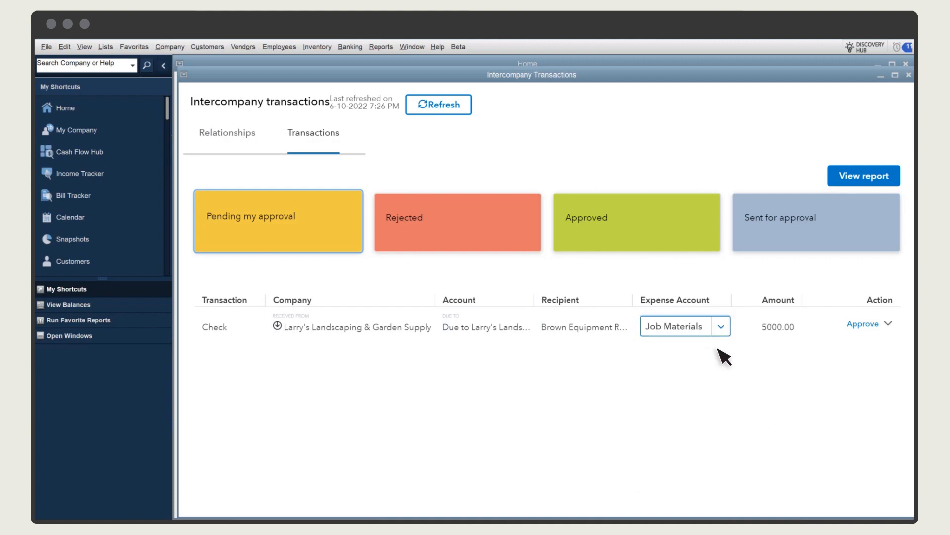
left_click(889, 323)
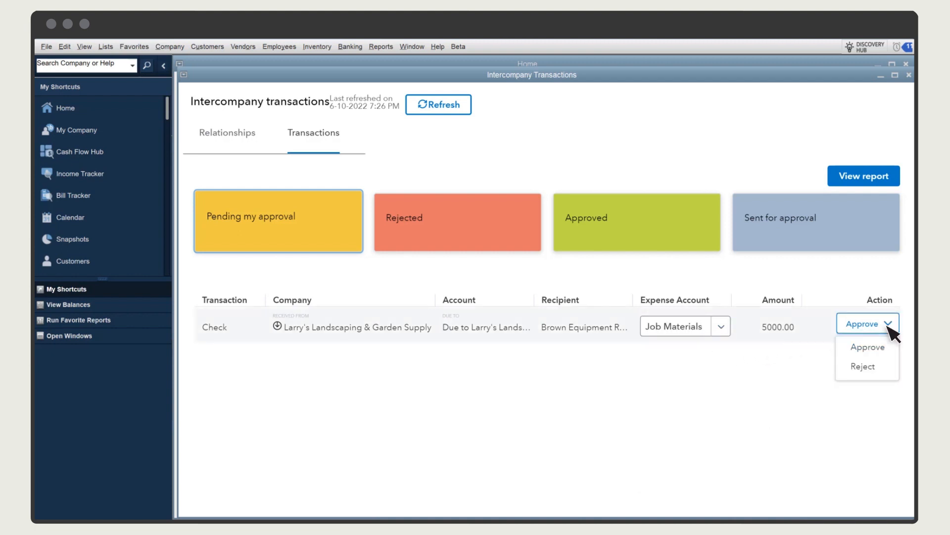
left_click(867, 347)
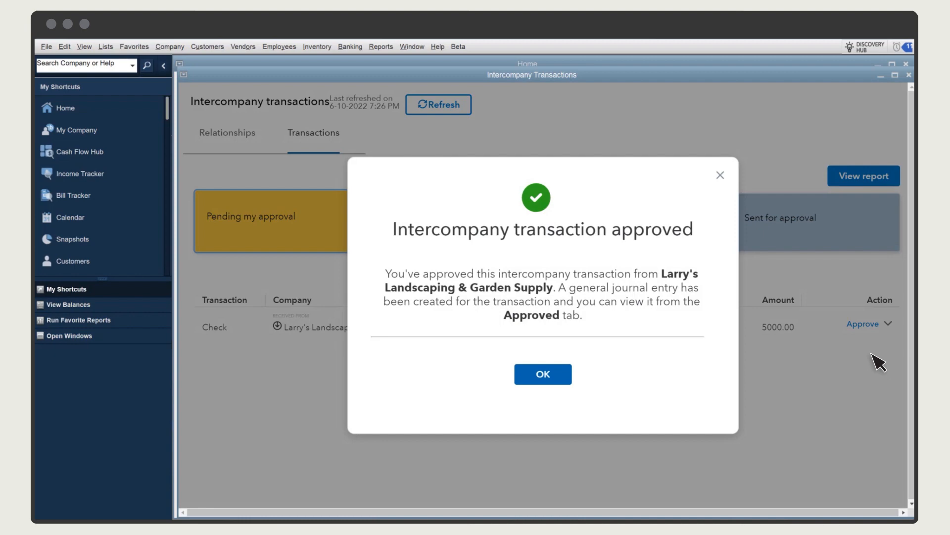
left_click(541, 374)
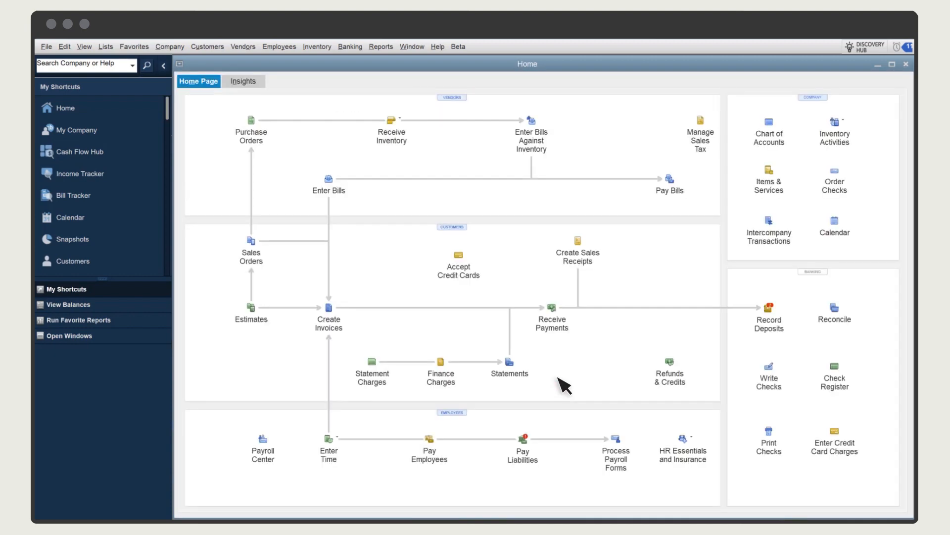
mouse_move(770, 140)
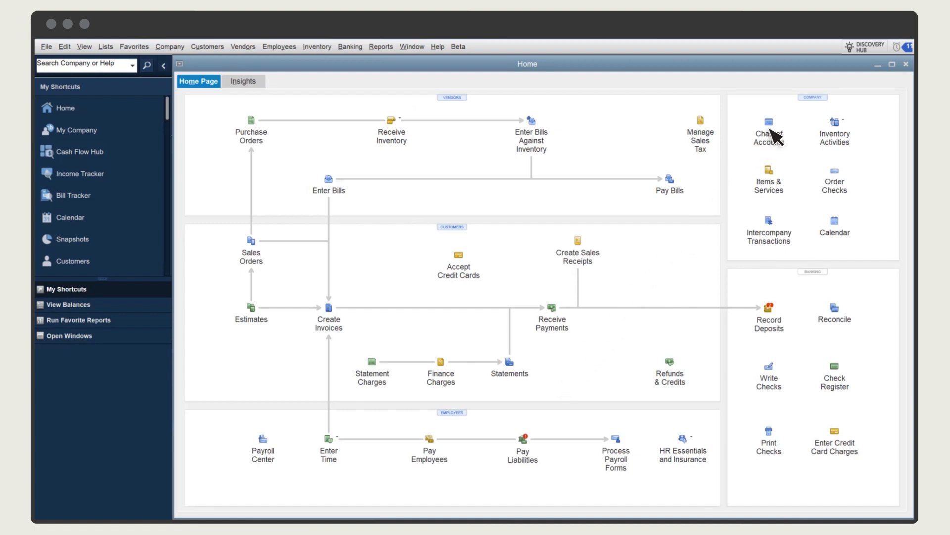
left_click(768, 126)
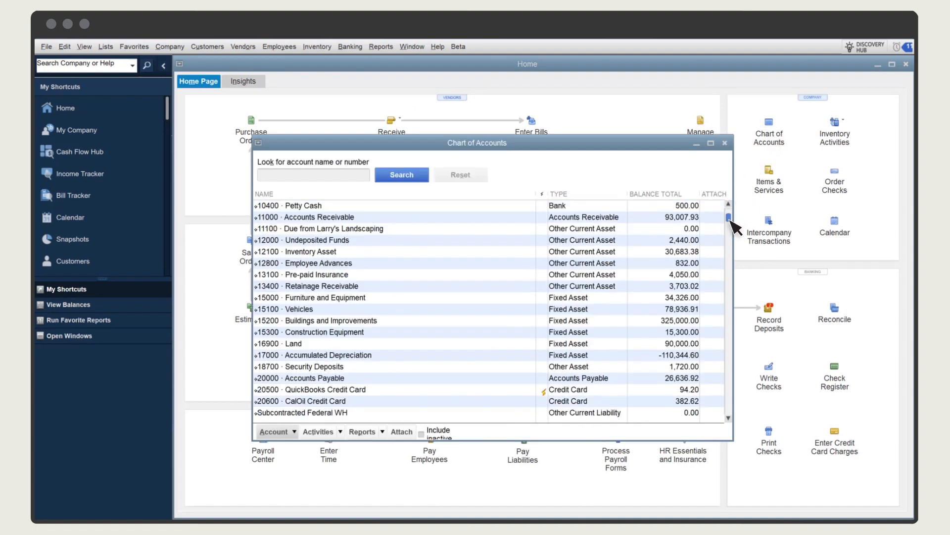
scroll("down", 3)
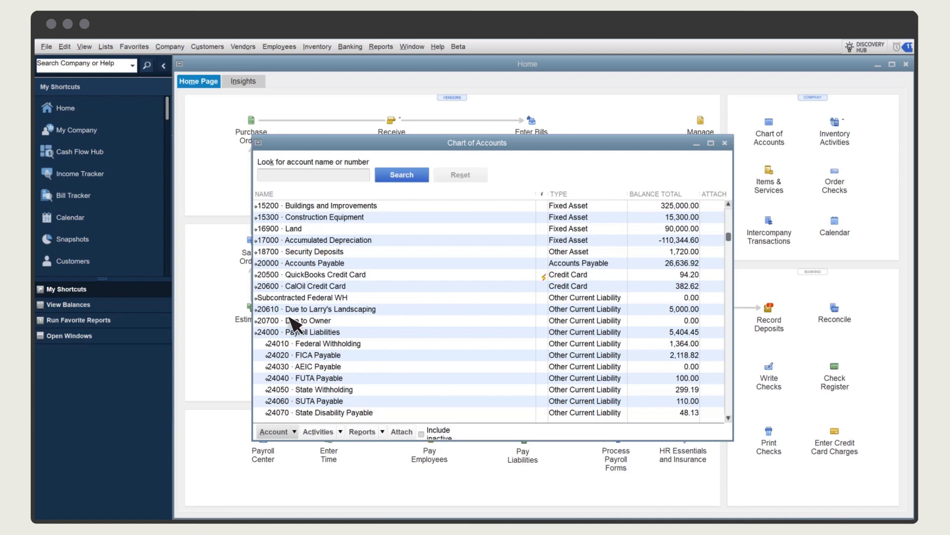
mouse_move(668, 323)
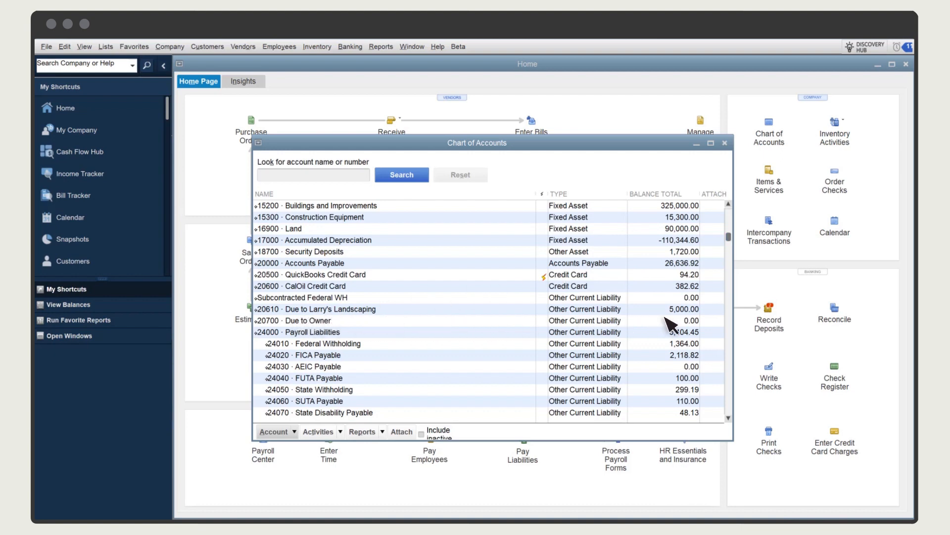
mouse_move(688, 325)
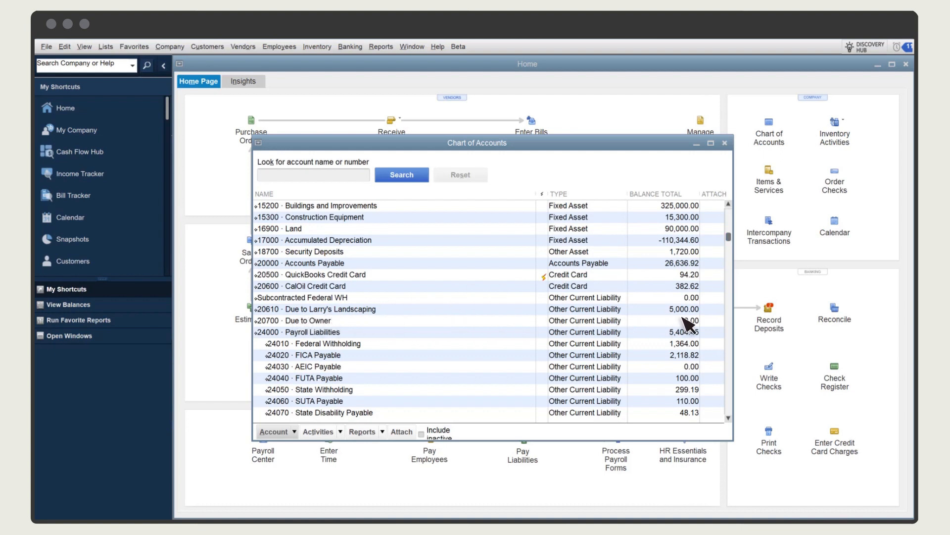
left_click(725, 143)
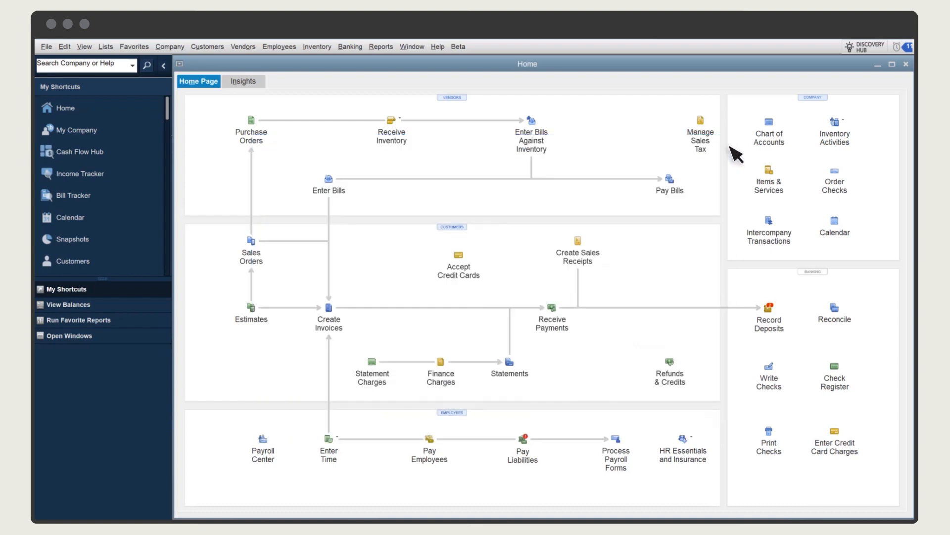
Run the Profit & Loss Standard report for Craig's Landscaping, listing Job Materials at 5,000.00
left_click(381, 46)
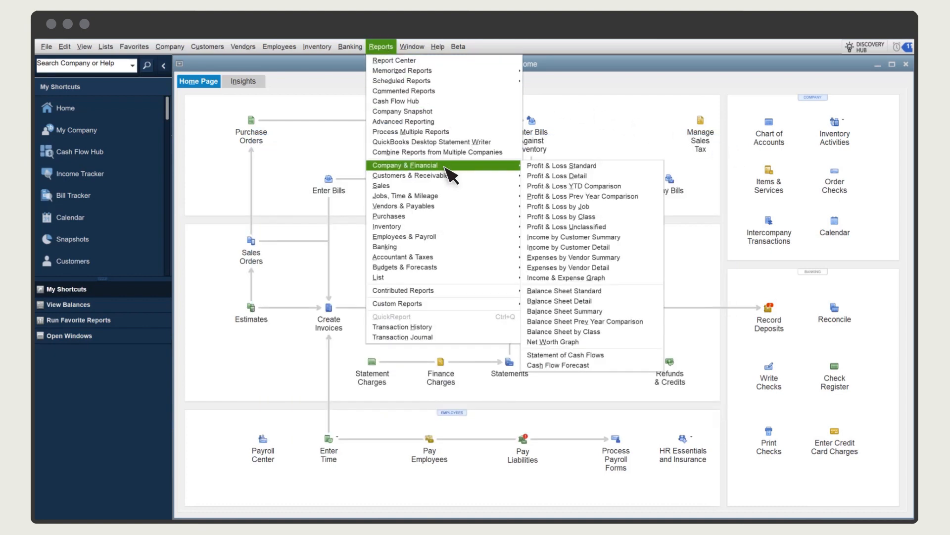
left_click(562, 165)
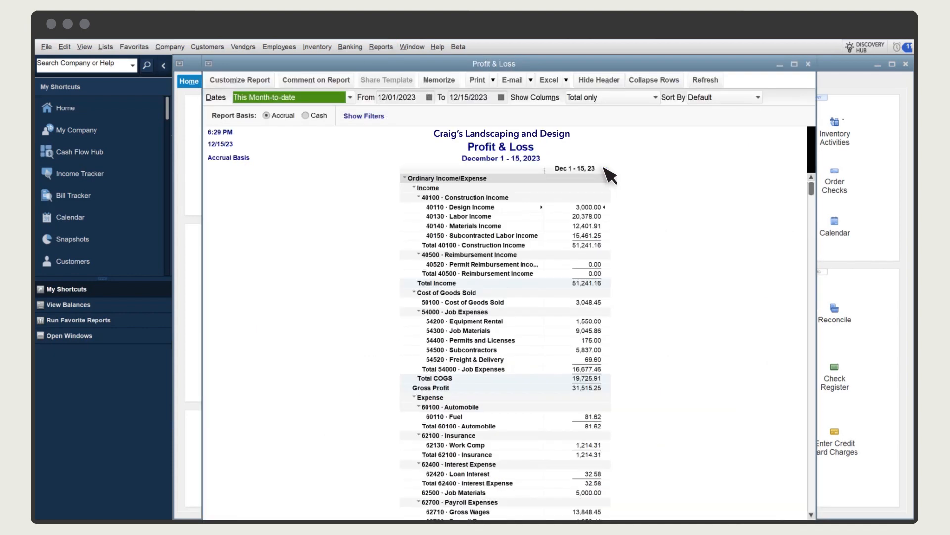
mouse_move(585, 218)
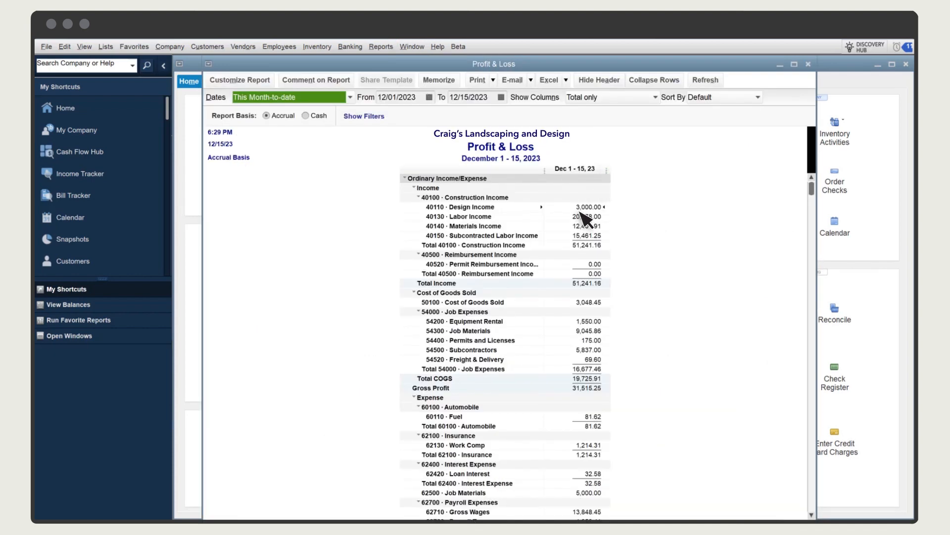
mouse_move(522, 506)
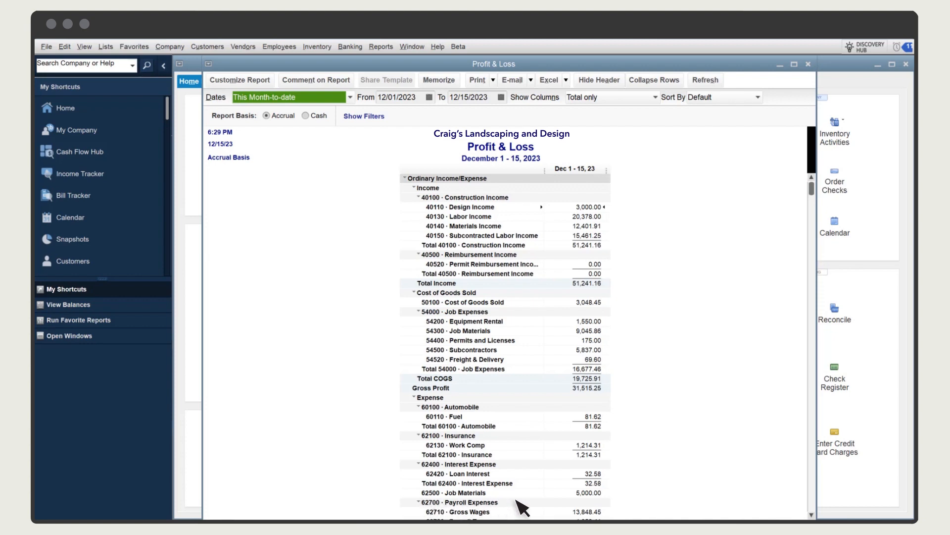